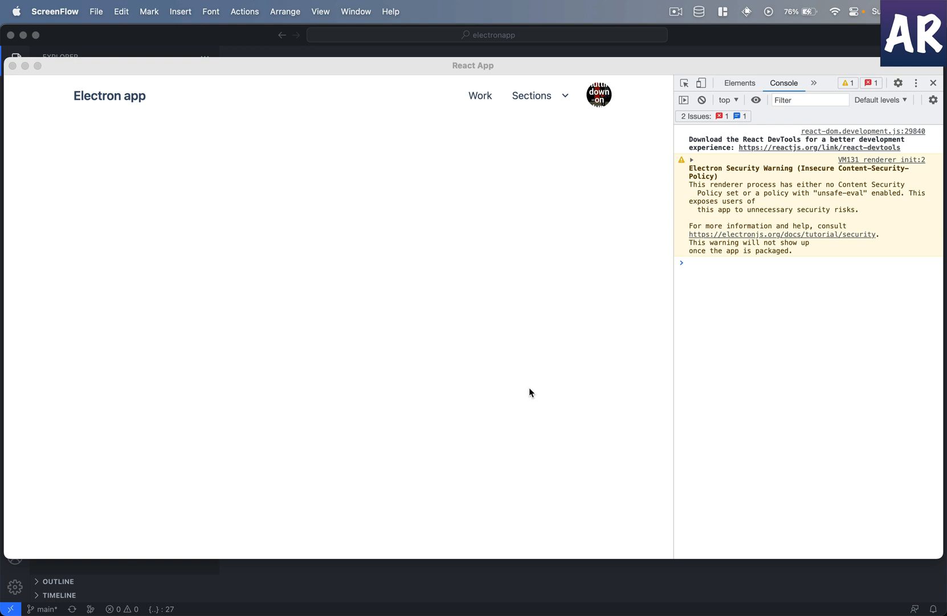
mouse_move(479, 97)
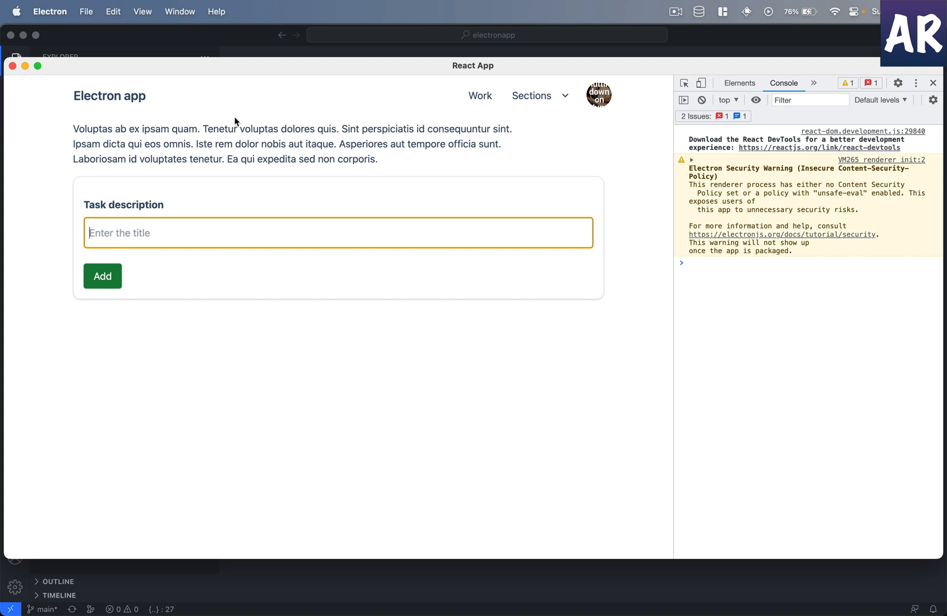
Step: Submit the empty form to trigger the required-title error, then add the task 'Adding a new task'
left_click(102, 276)
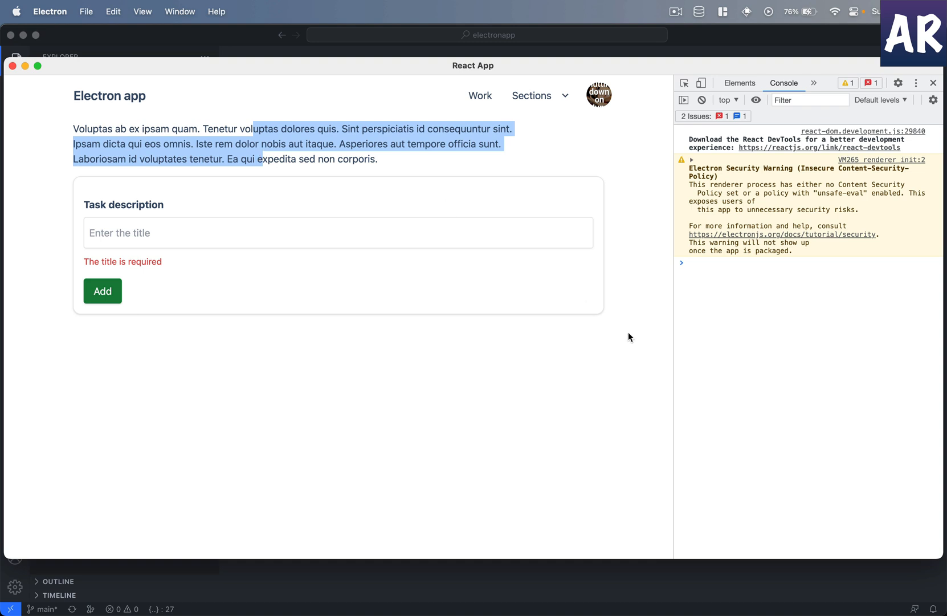
mouse_move(330, 255)
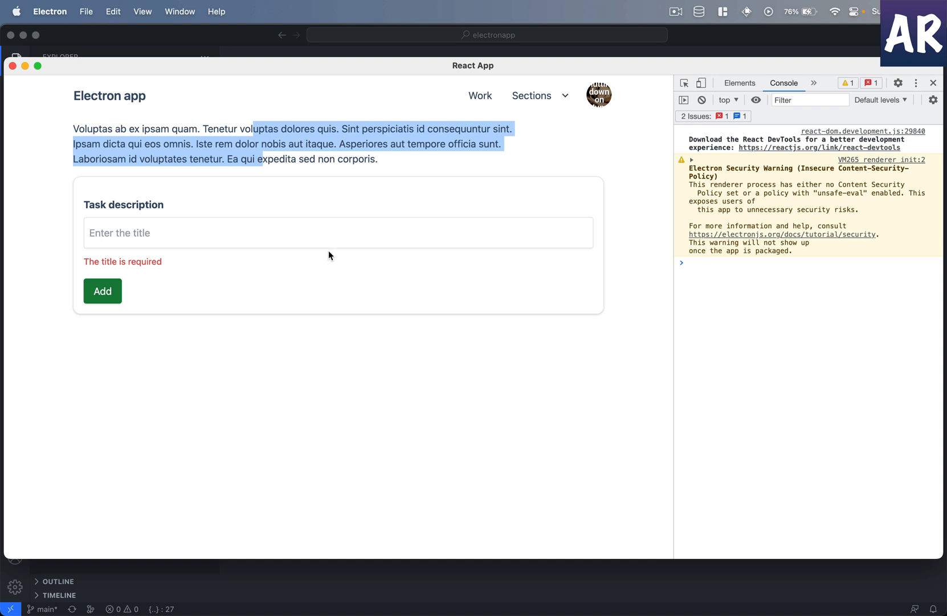
left_click(337, 232)
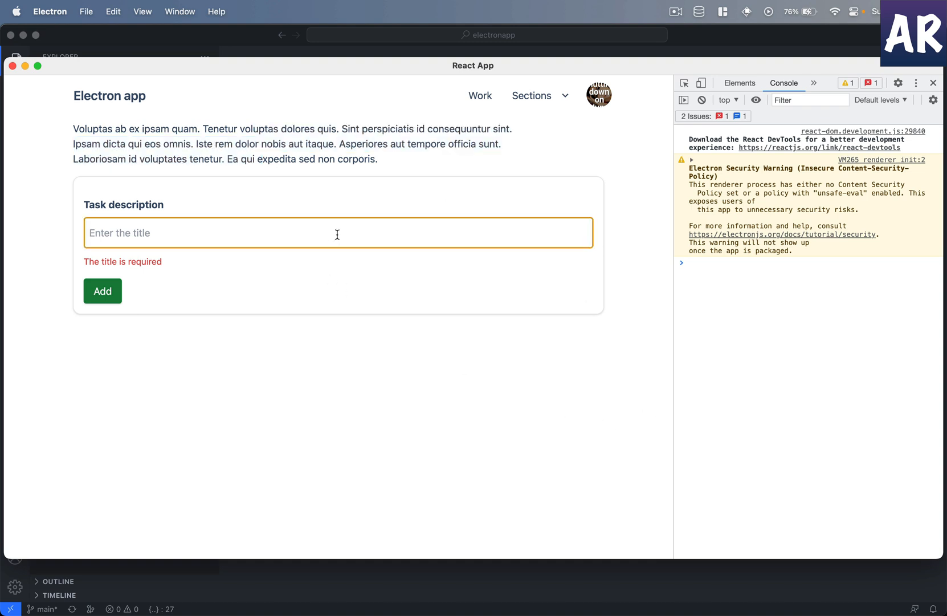
type("Adding a ne")
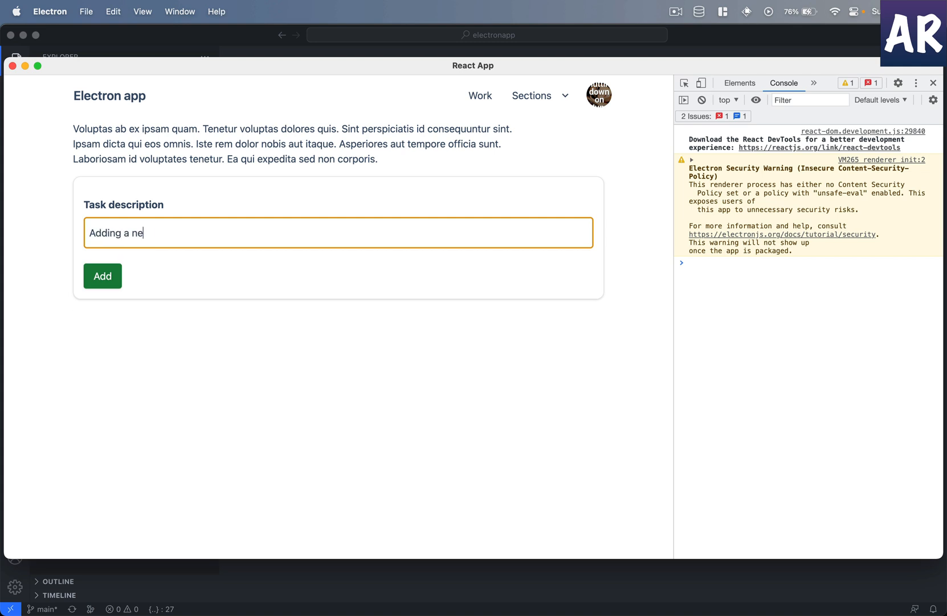
type("w task")
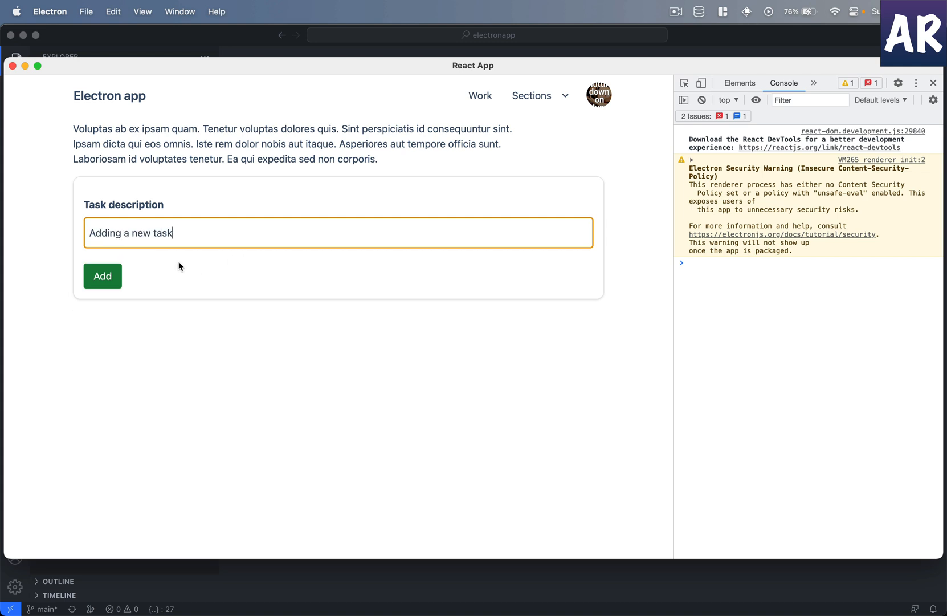
left_click(103, 276)
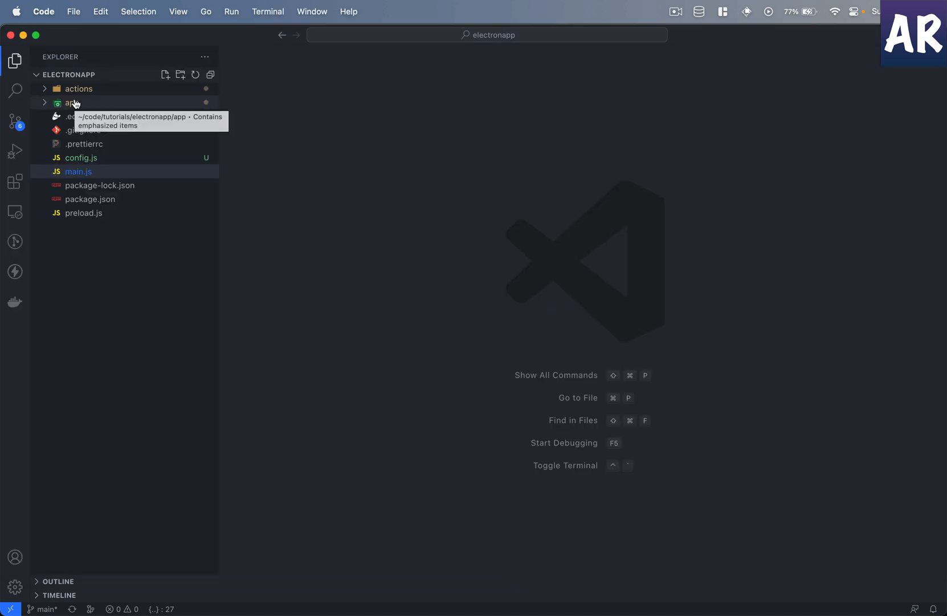
Step: Expand app/src/pages in the Explorer to reach Work.tsx
left_click(72, 102)
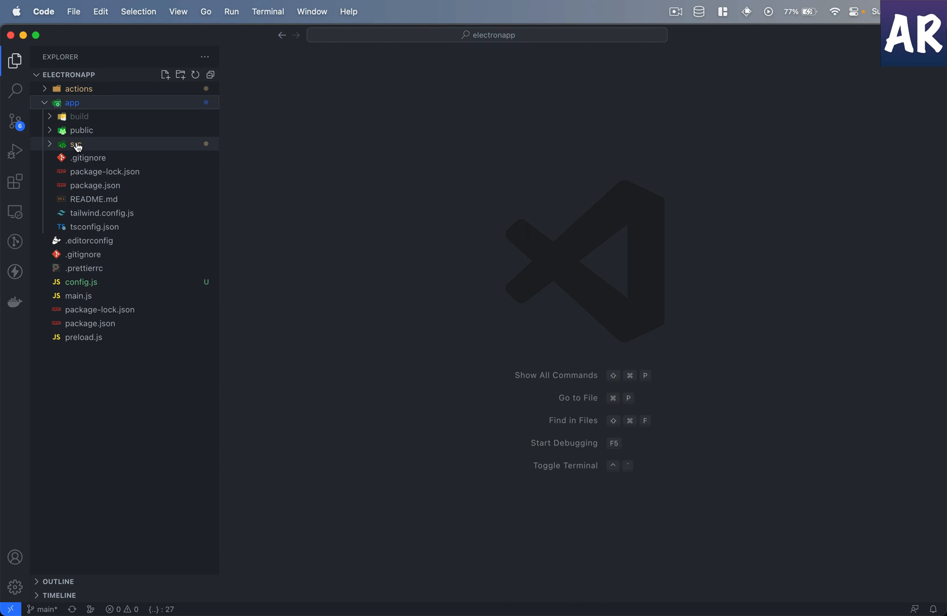
left_click(77, 144)
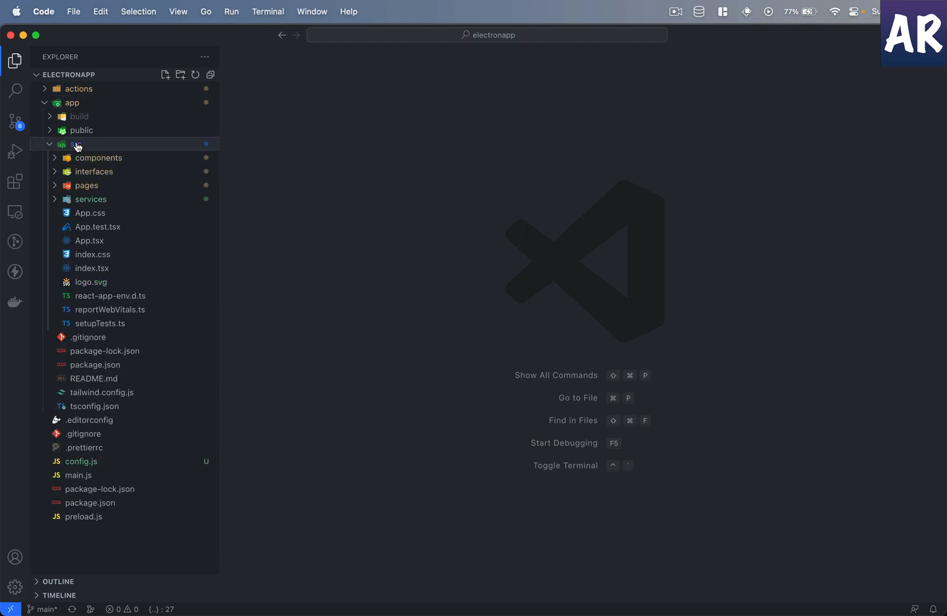
left_click(86, 185)
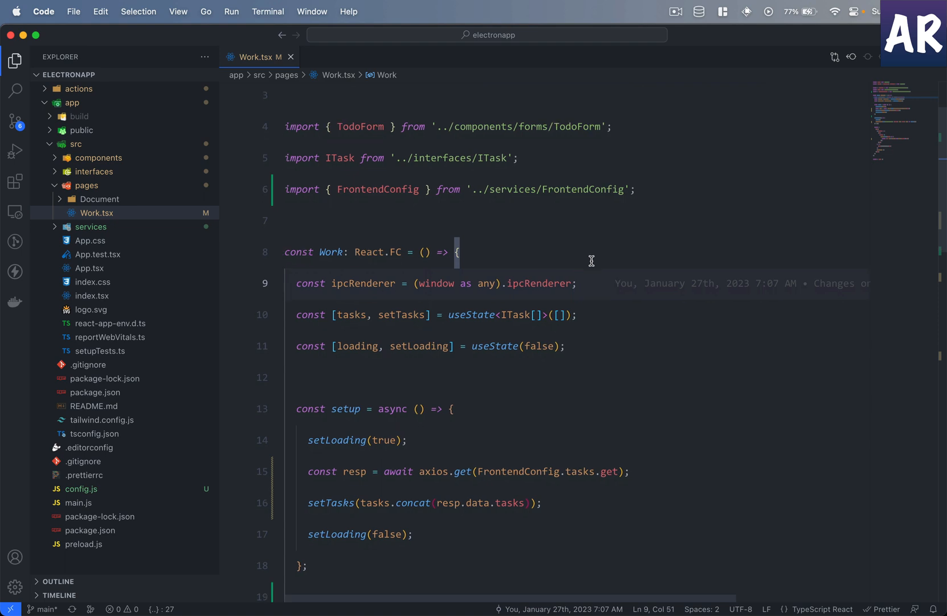
mouse_move(319, 227)
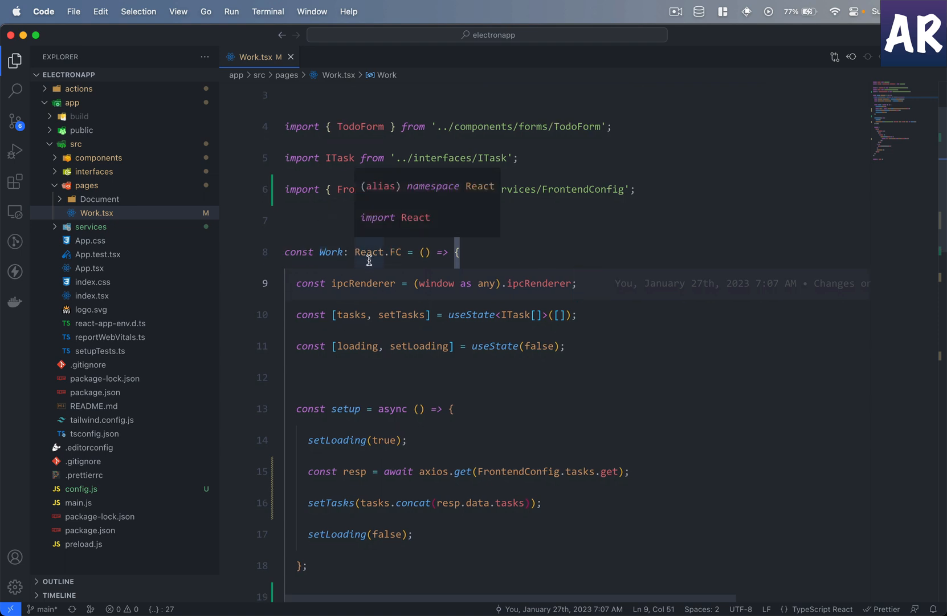
mouse_move(353, 283)
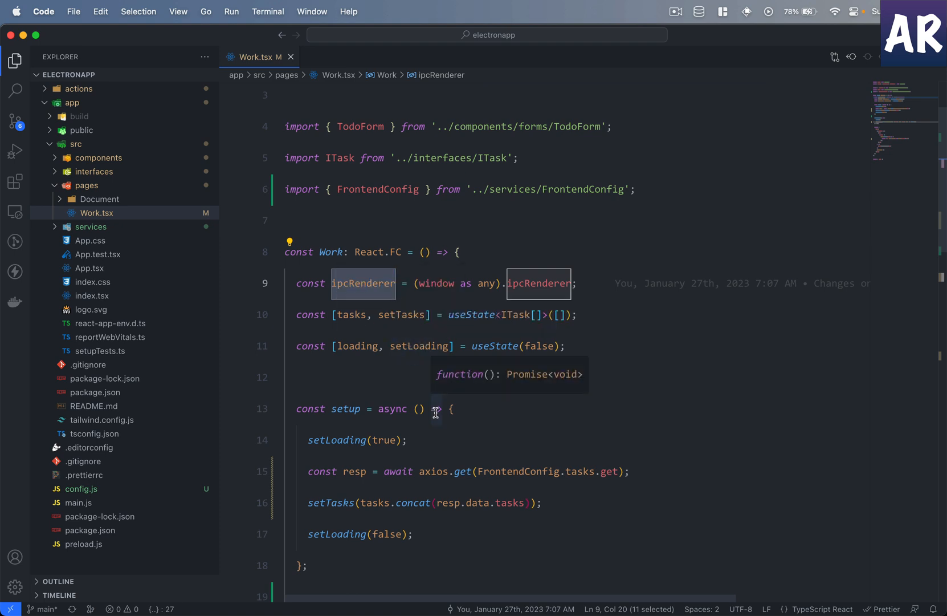
Step: Jump from Work.tsx to FrontendConfig.ts with the tasks API URL, then return to Work.tsx
left_click(599, 315)
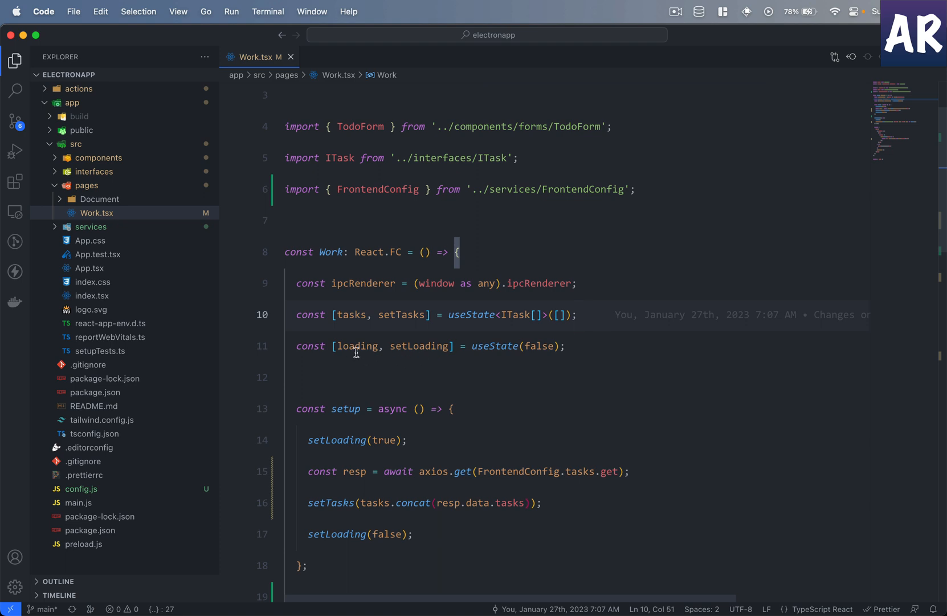
double_click(356, 345)
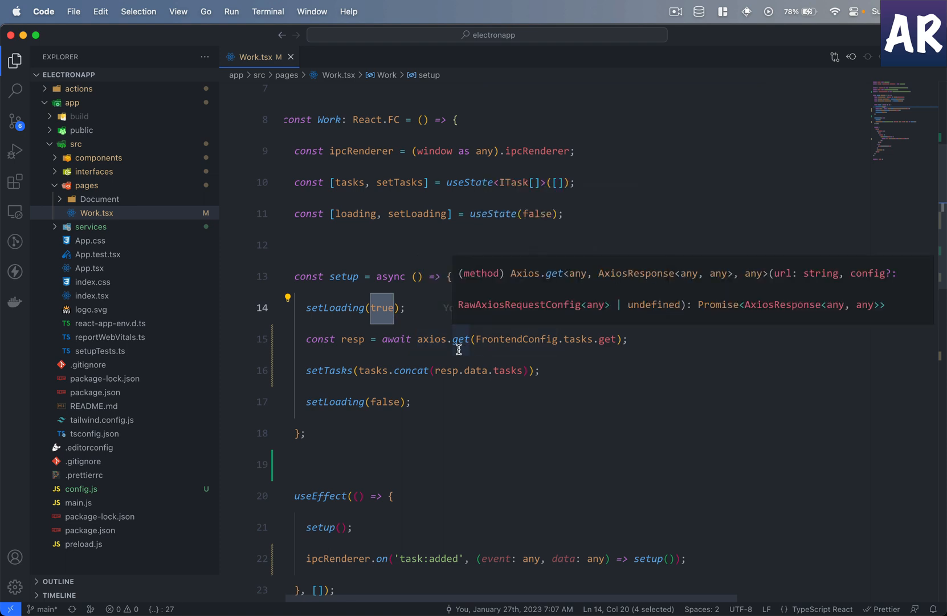
mouse_move(608, 338)
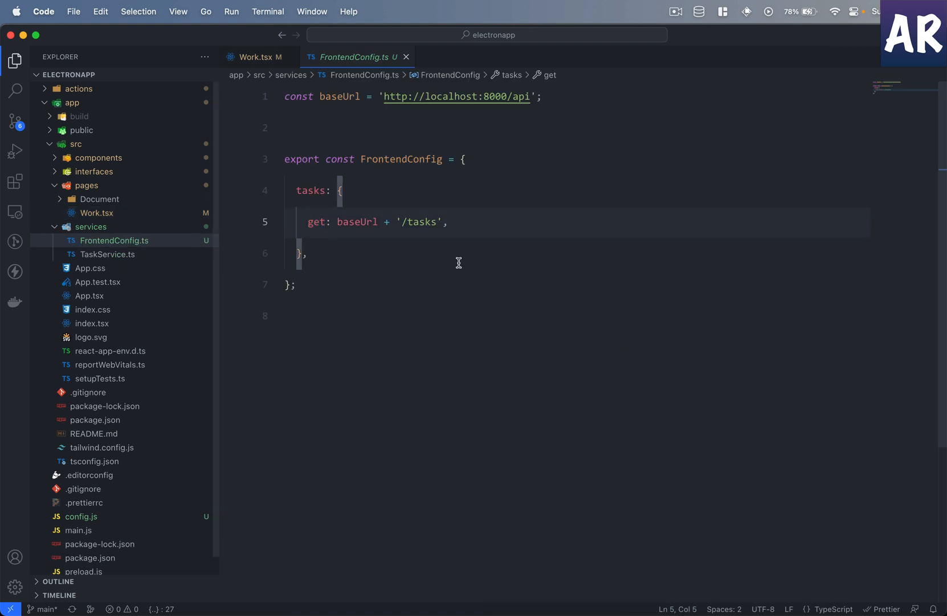
mouse_move(513, 97)
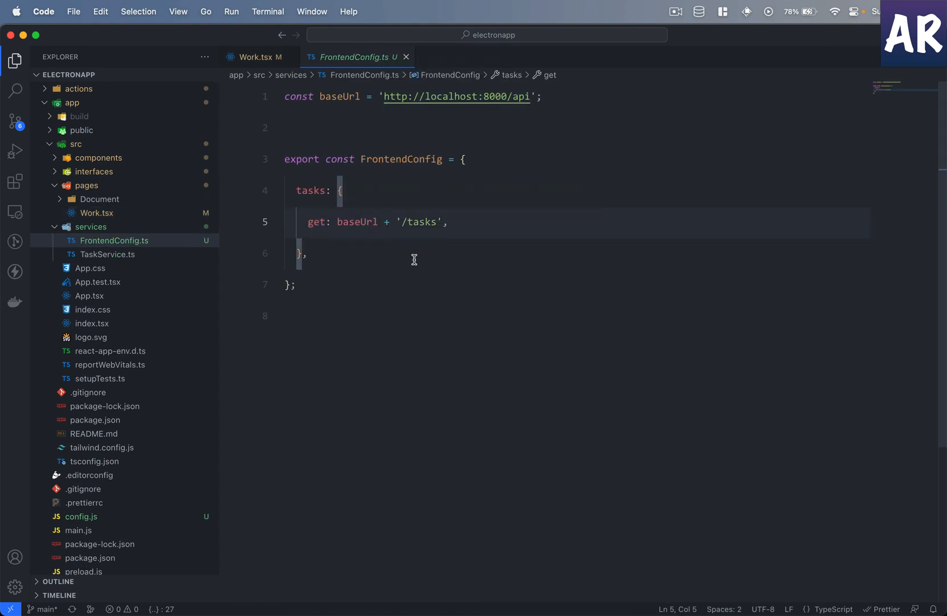
left_click(258, 57)
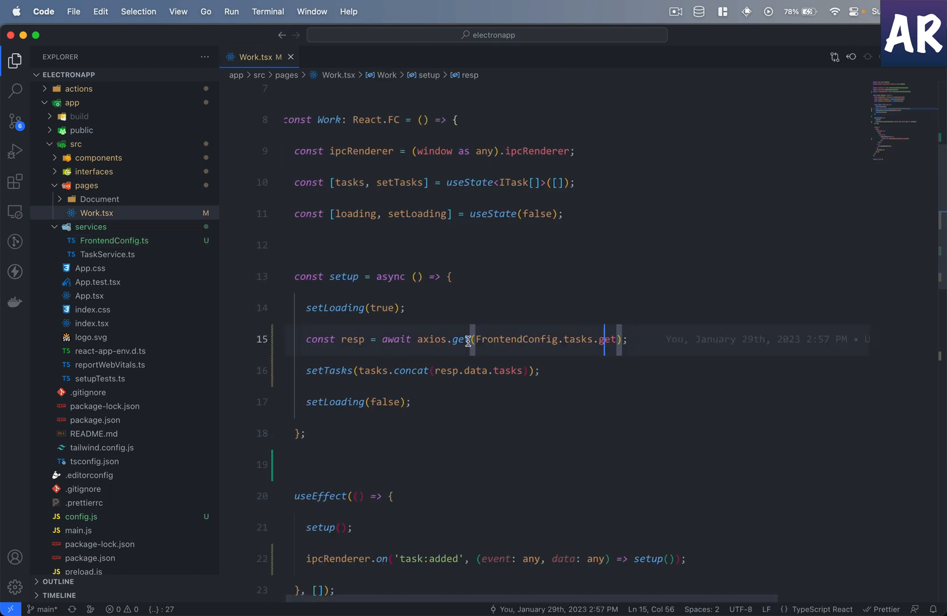
double_click(350, 339)
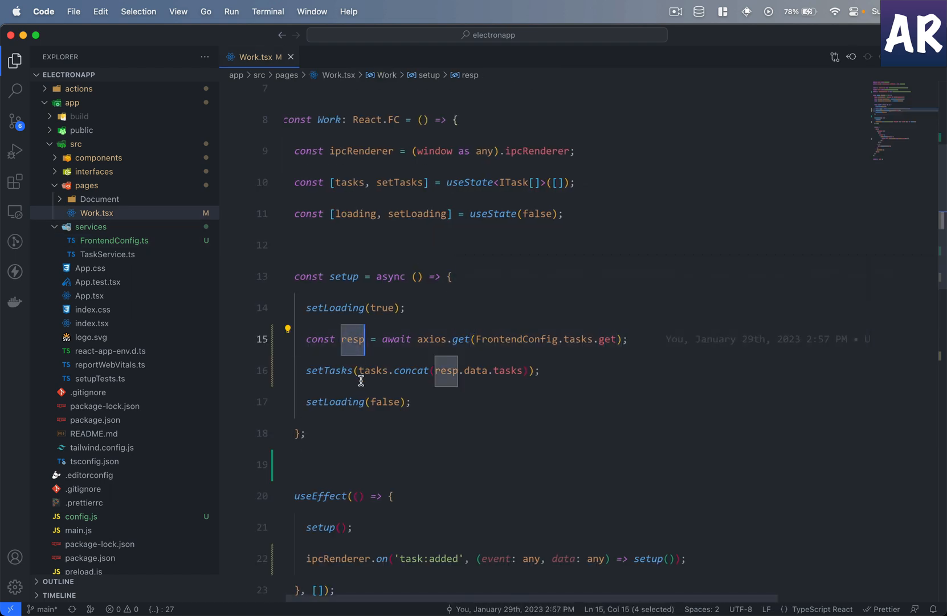
mouse_move(412, 370)
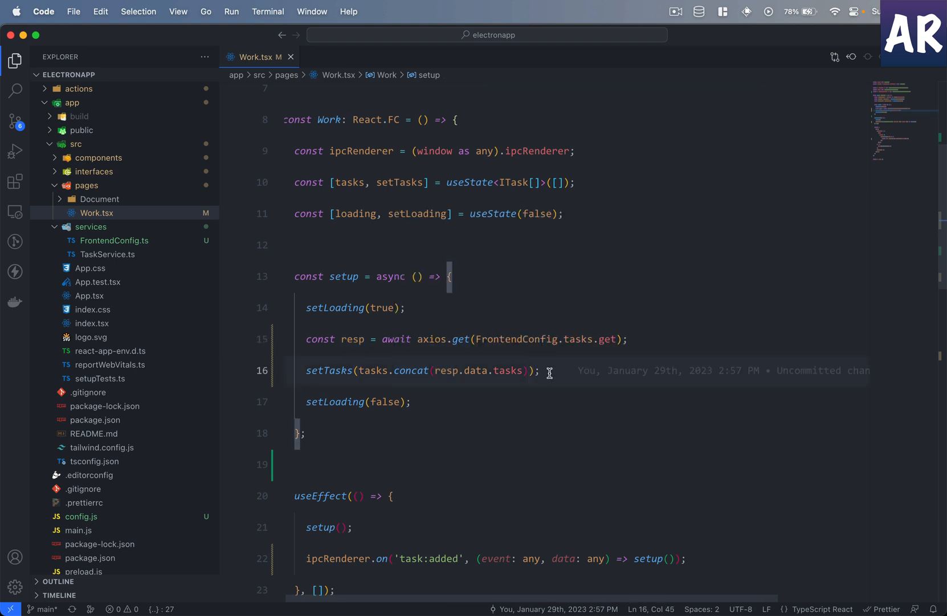
mouse_move(434, 397)
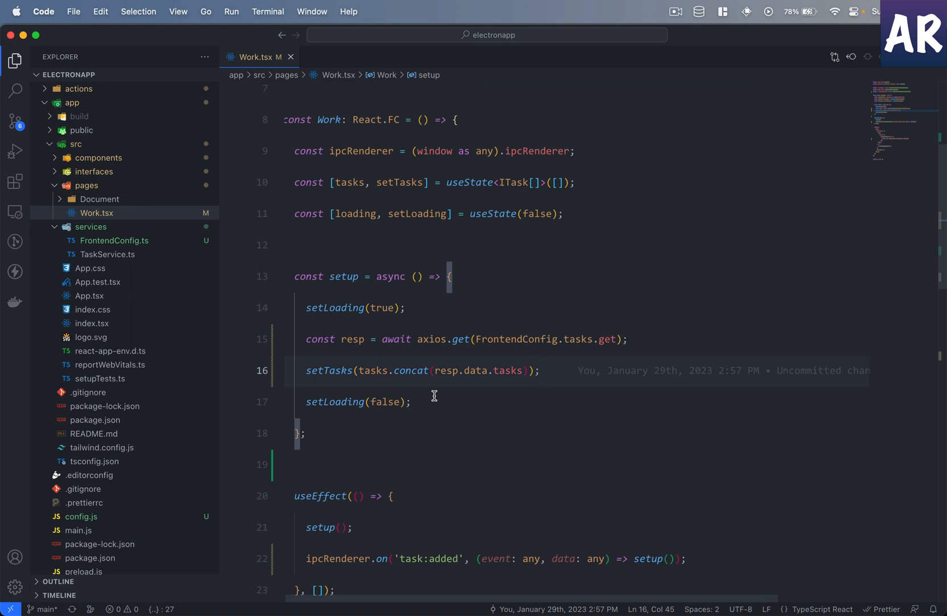
scroll("down", 3)
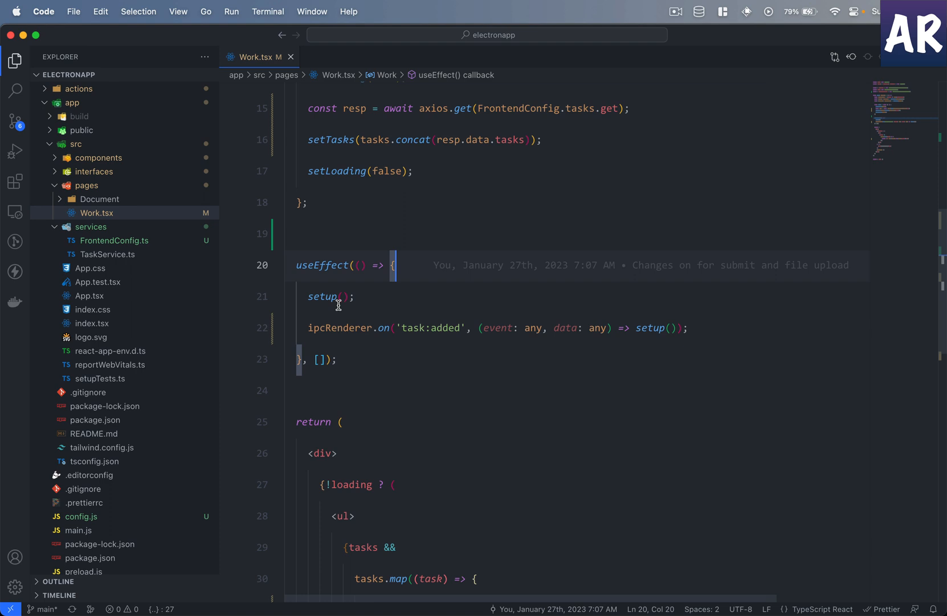
double_click(323, 295)
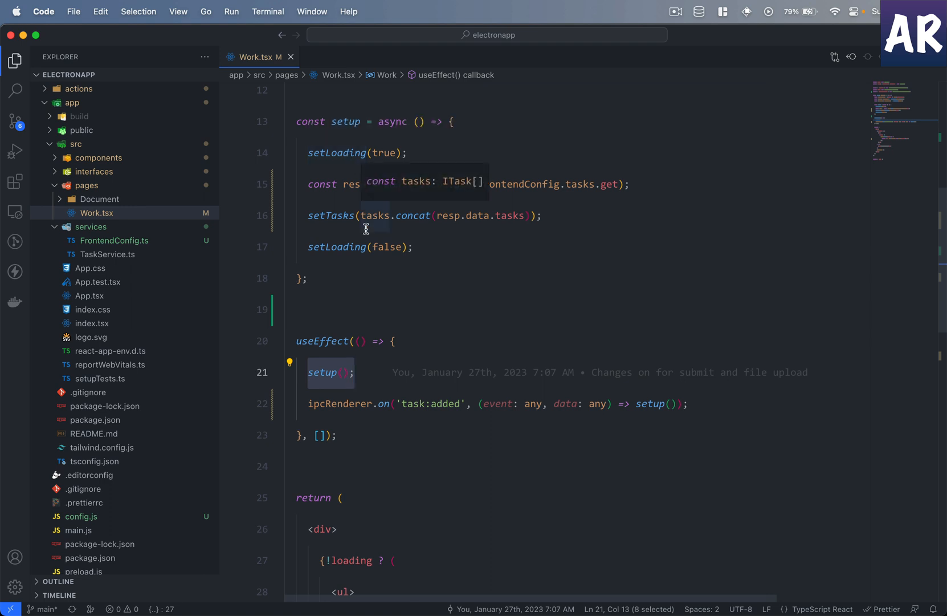
mouse_move(366, 389)
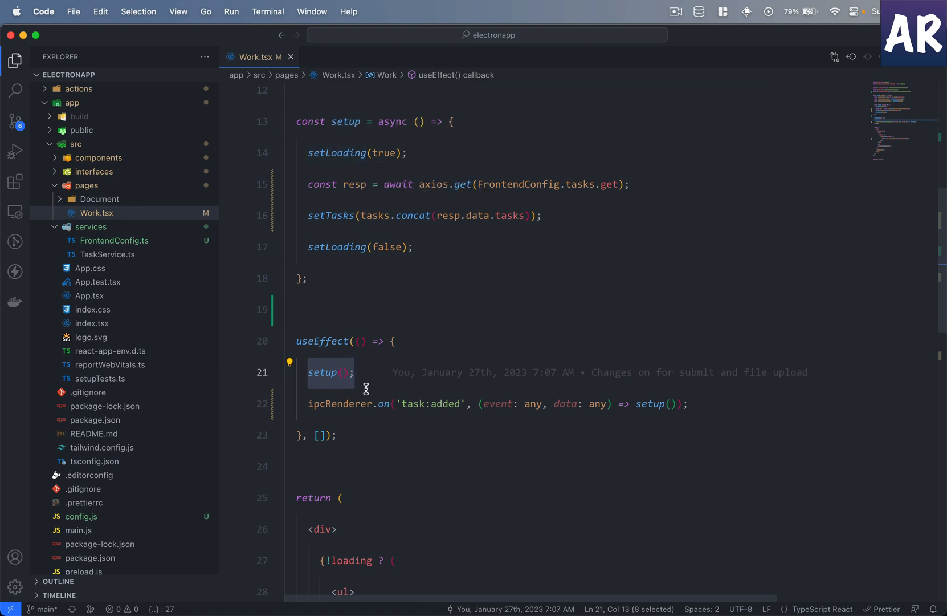
double_click(339, 404)
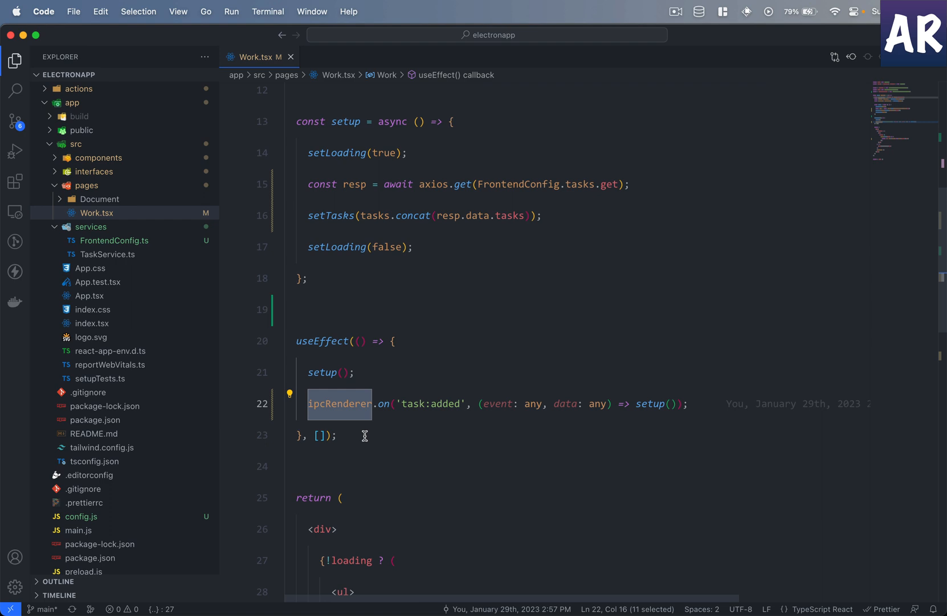
mouse_move(792, 143)
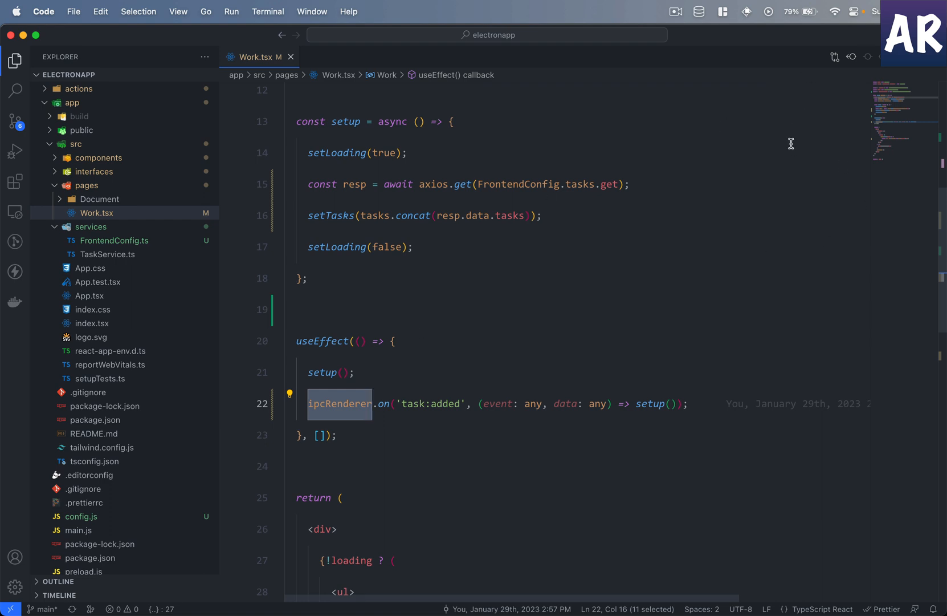
mouse_move(785, 153)
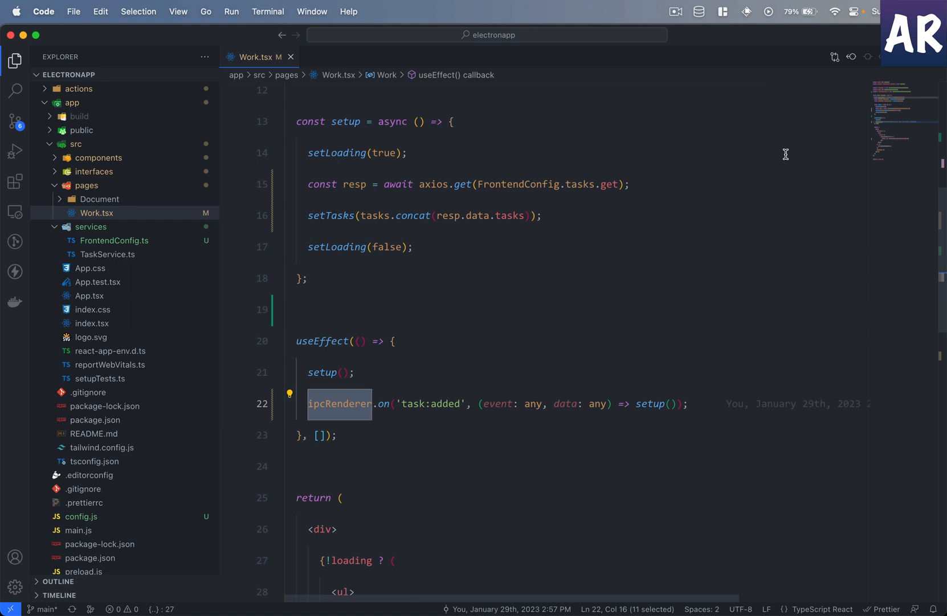
scroll("down", 3)
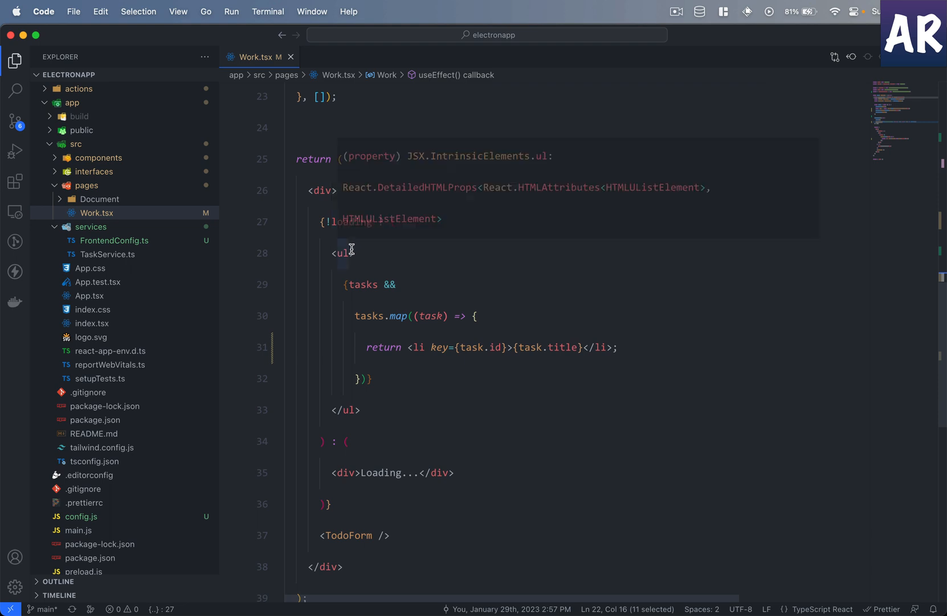
mouse_move(376, 463)
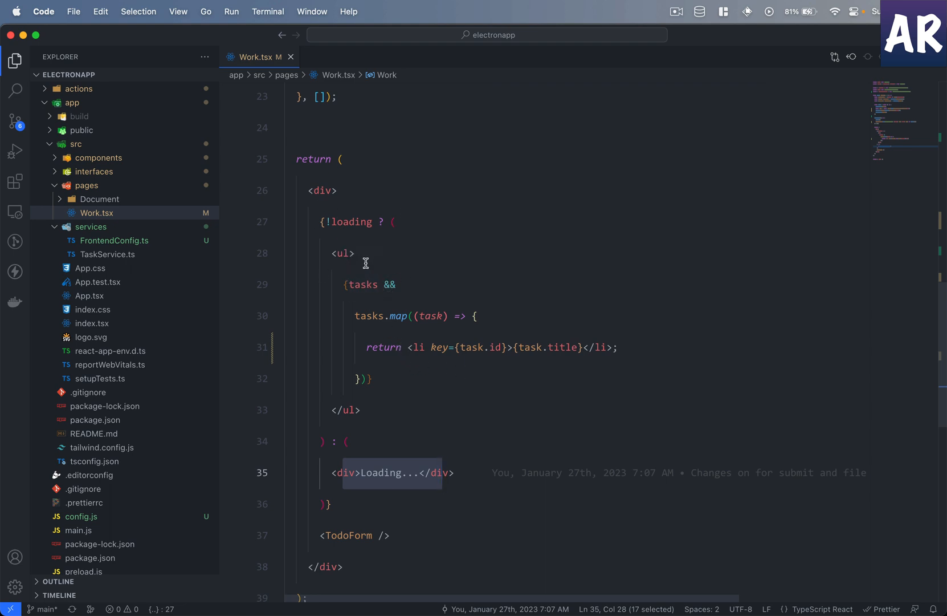
mouse_move(511, 357)
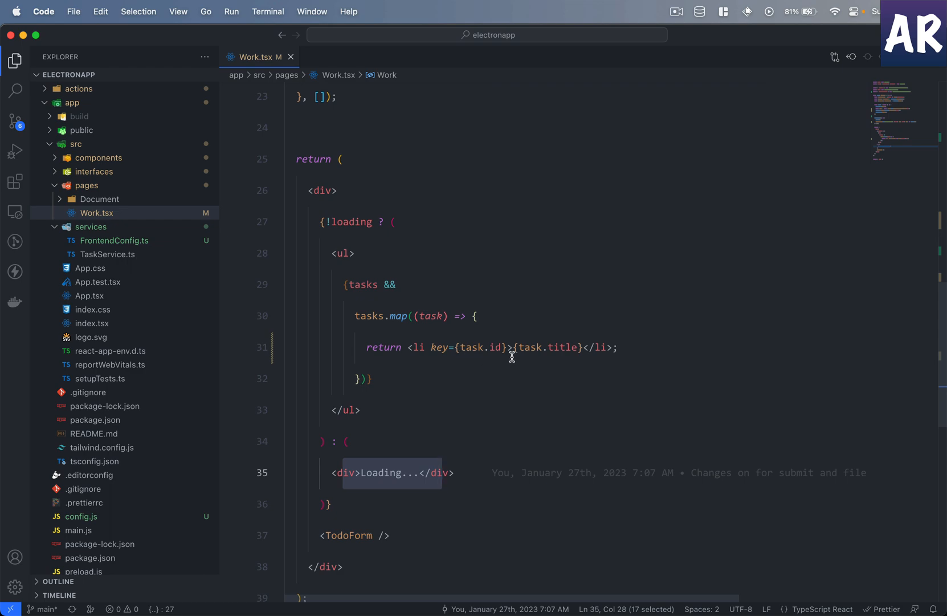
mouse_move(496, 346)
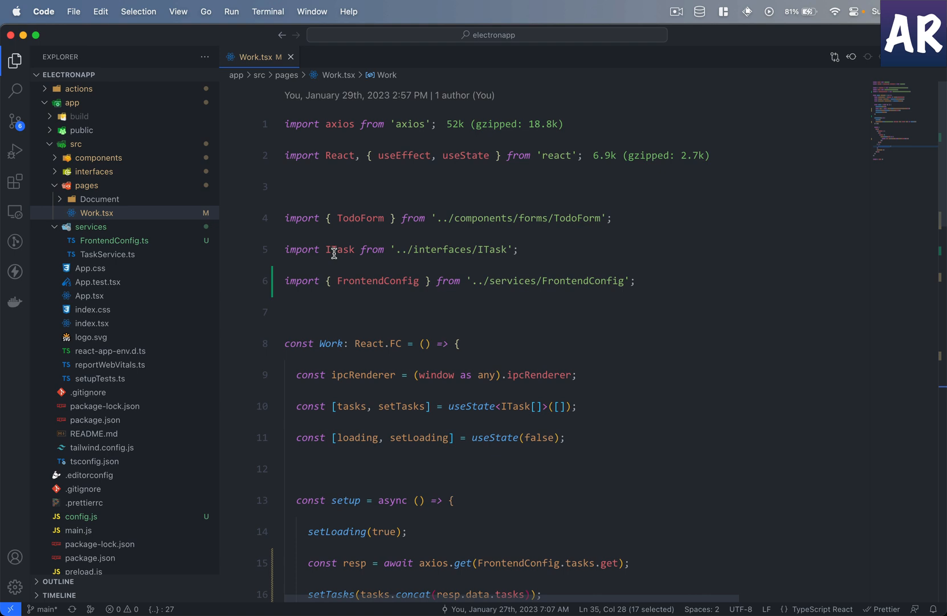
mouse_move(339, 250)
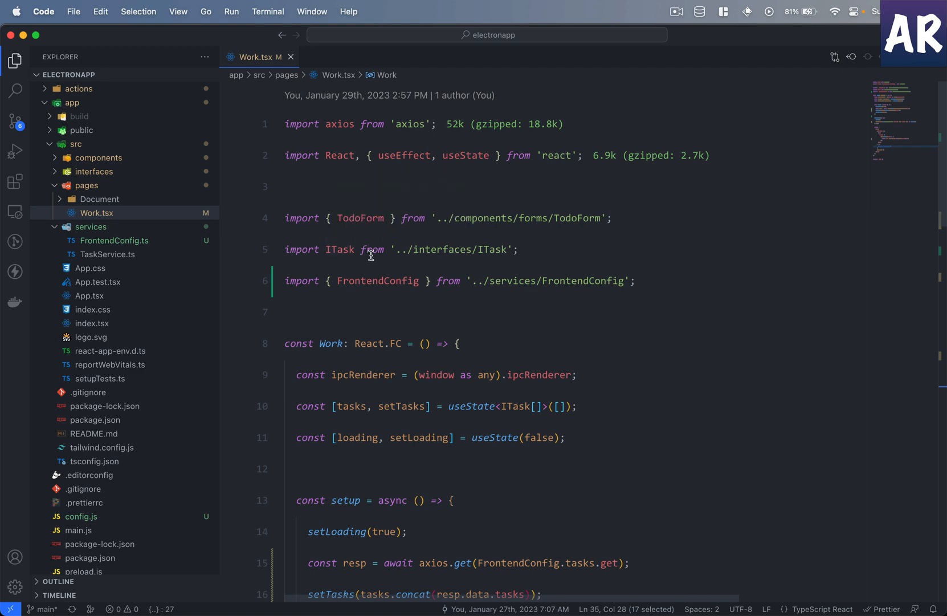
Step: Review Work.tsx's JSX, then switch to main.js showing the submit:todoForm IPC handler
scroll("down", 3)
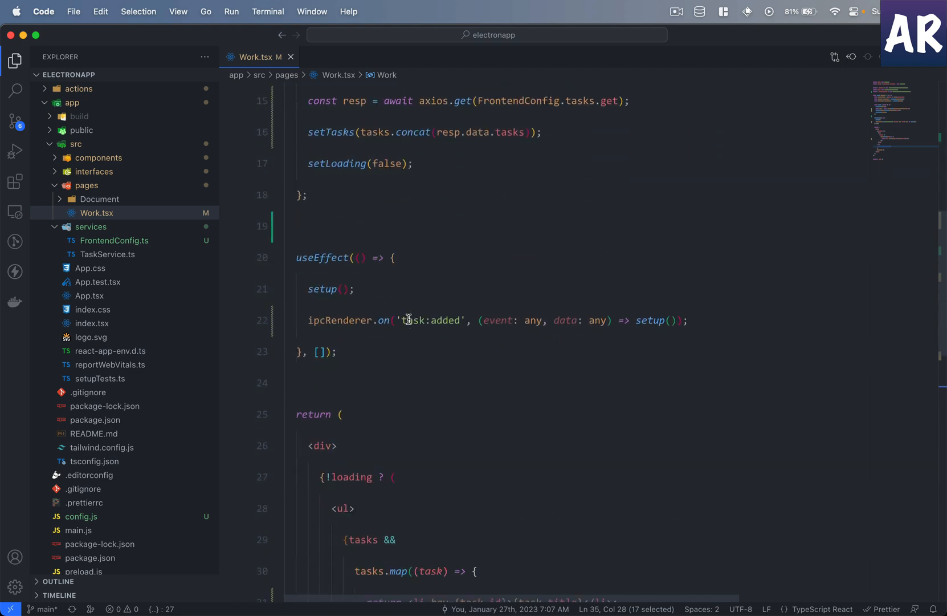
scroll("down", 3)
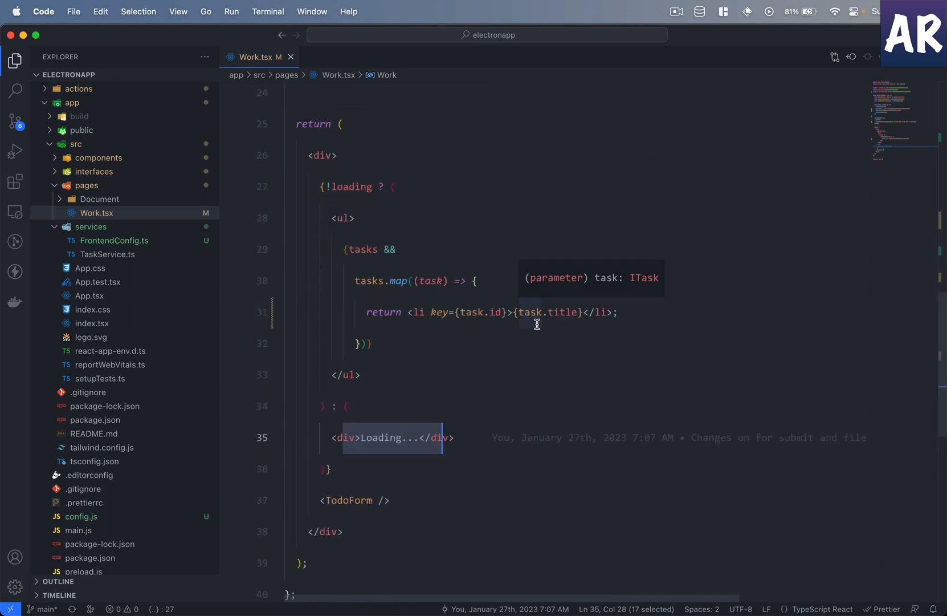
mouse_move(280, 501)
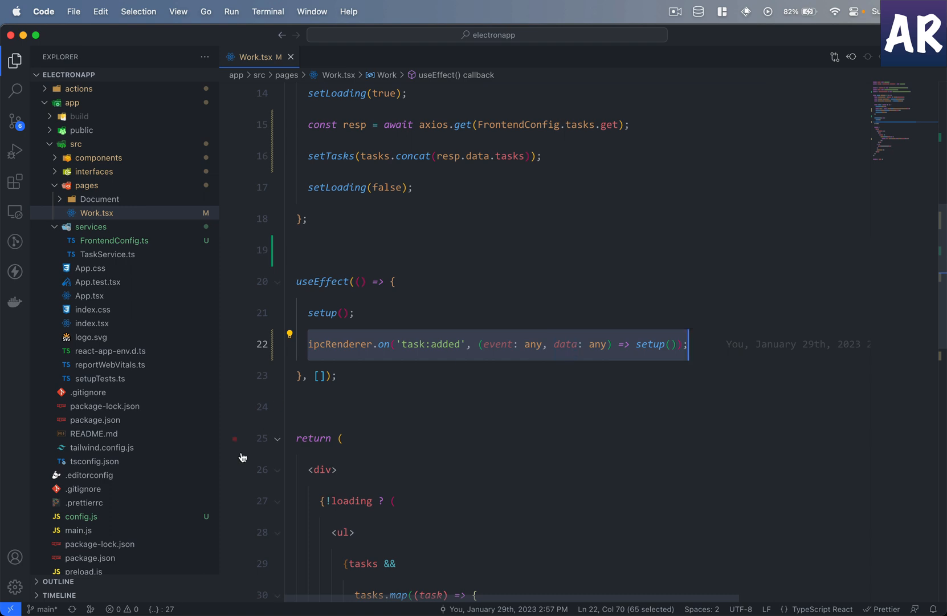
left_click(77, 530)
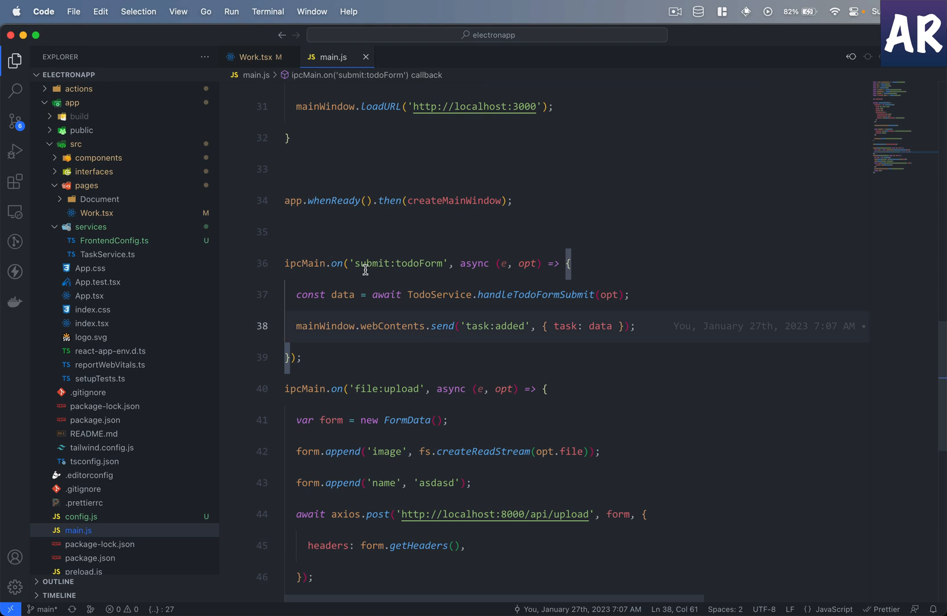
double_click(397, 263)
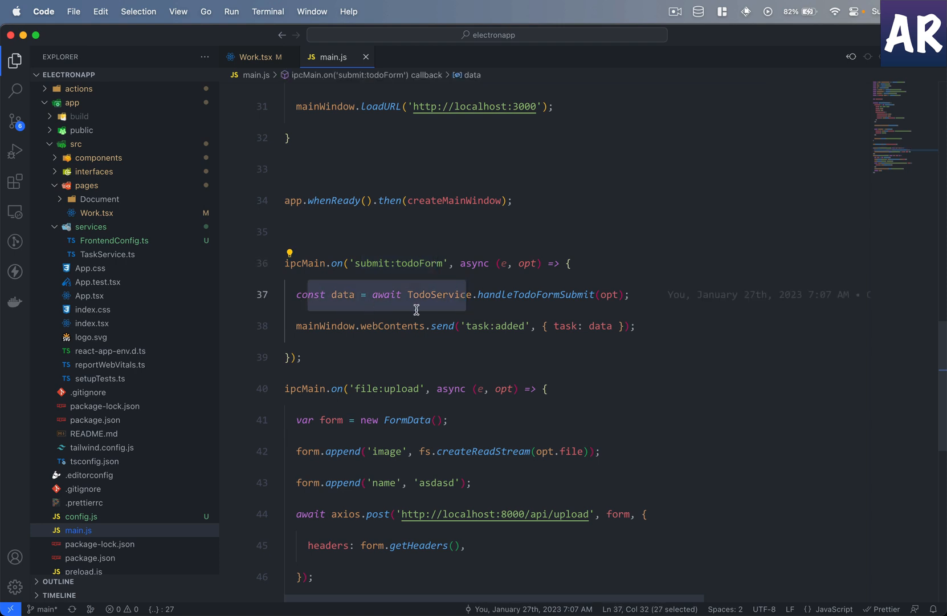
double_click(439, 295)
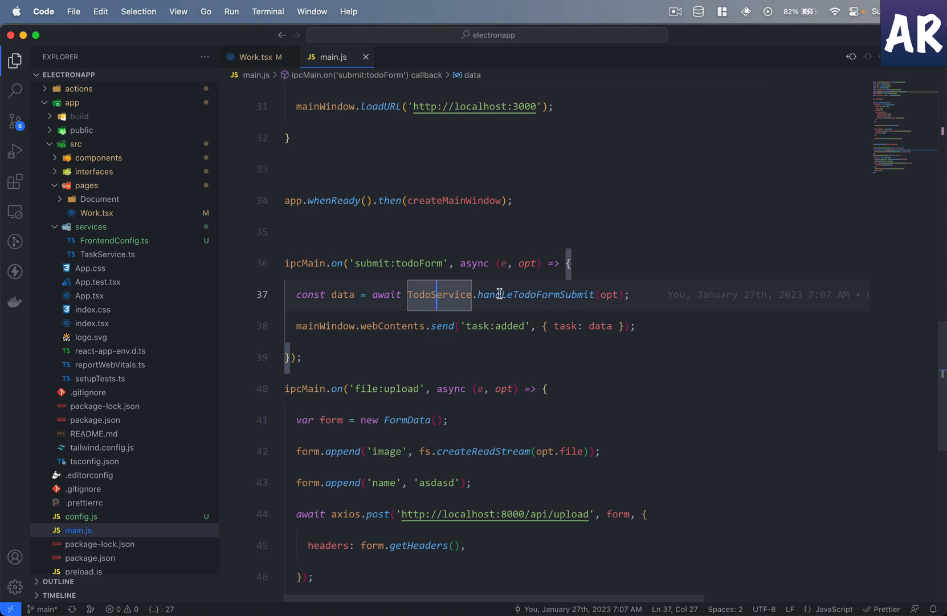
double_click(537, 295)
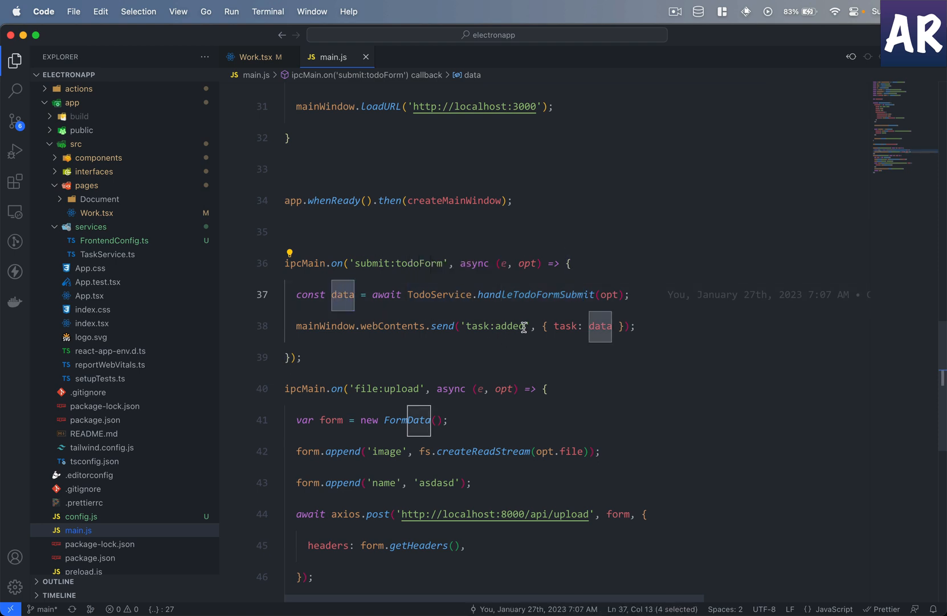
left_click(257, 55)
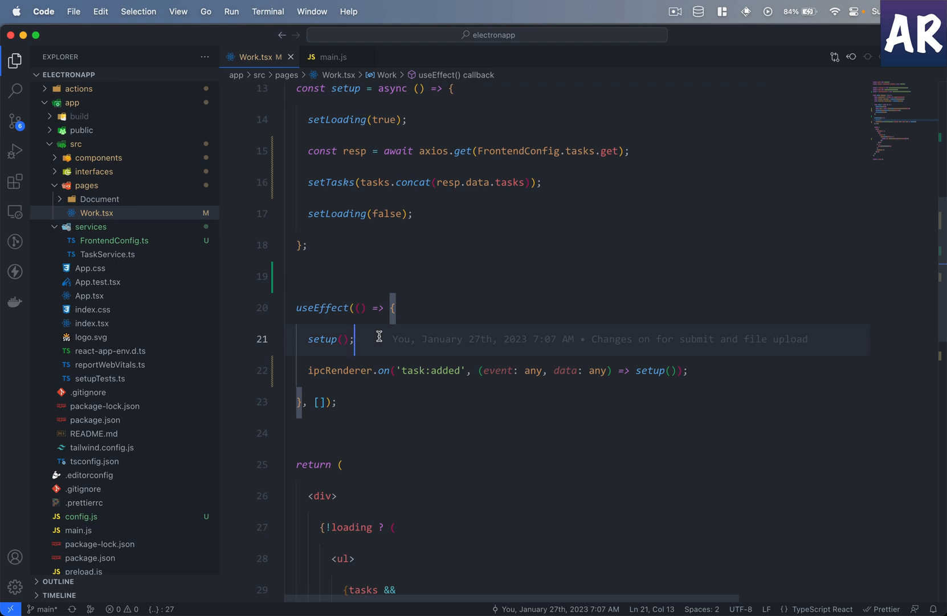
mouse_move(318, 373)
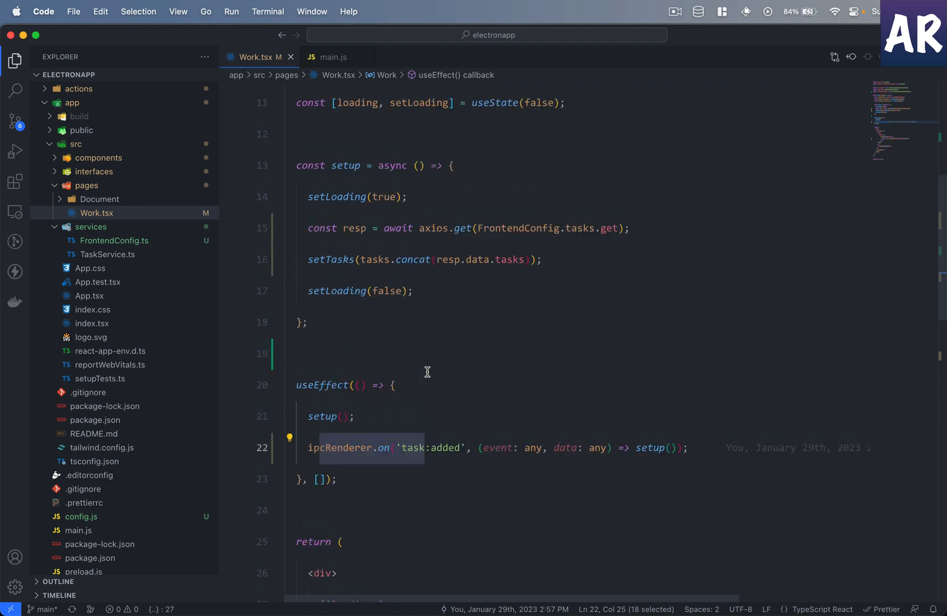
Step: Scroll through Work.tsx's useEffect and JSX, then bring the running Electron app to the front
scroll("down", 3)
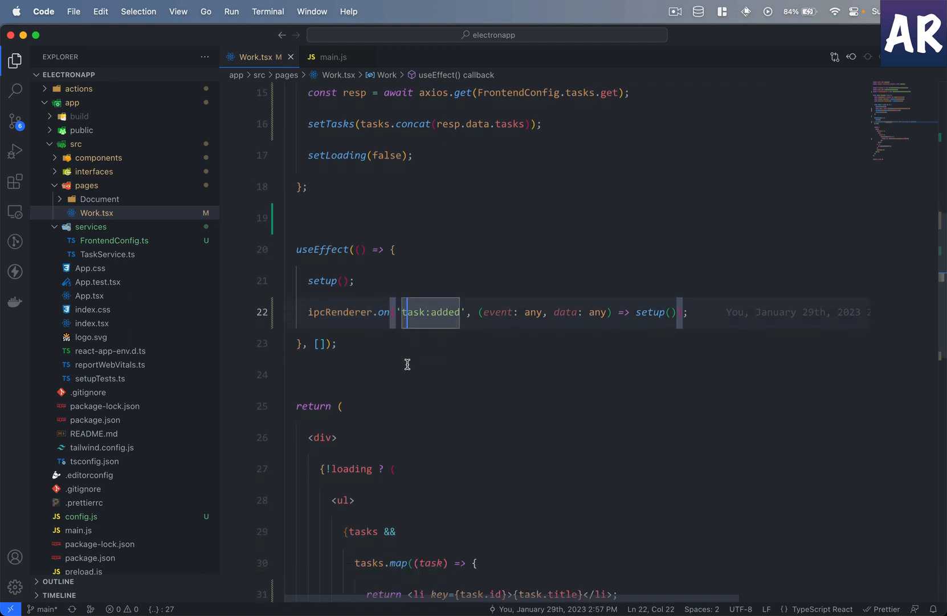
scroll("down", 3)
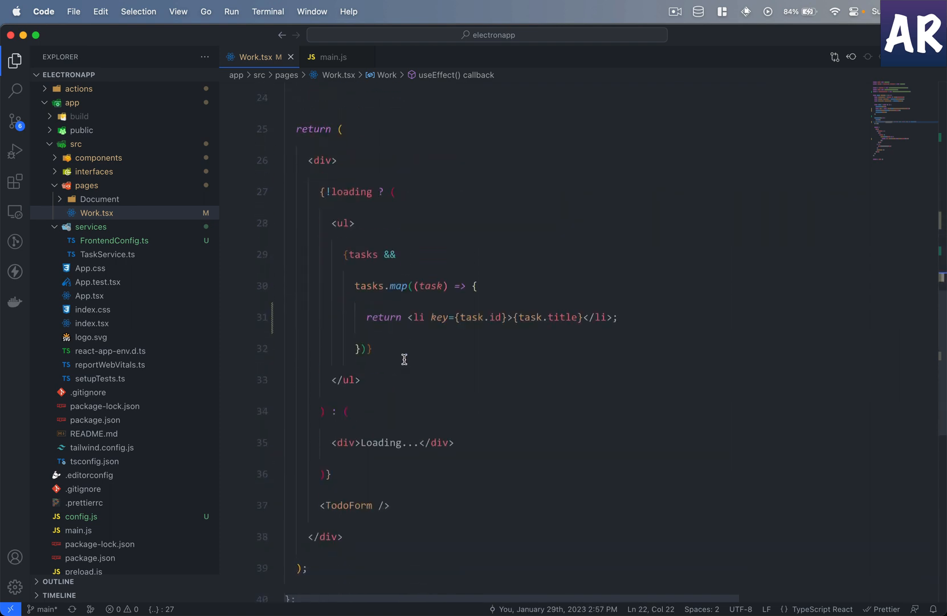
key("cmd+tab")
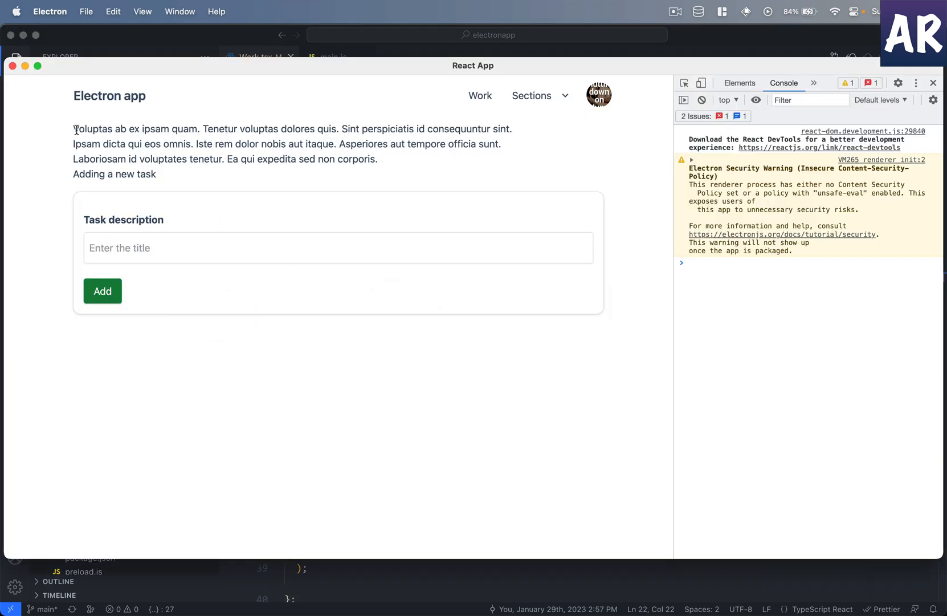
Step: Highlight the intro paragraph text in the Electron app window
left_click_drag(74, 129, 138, 158)
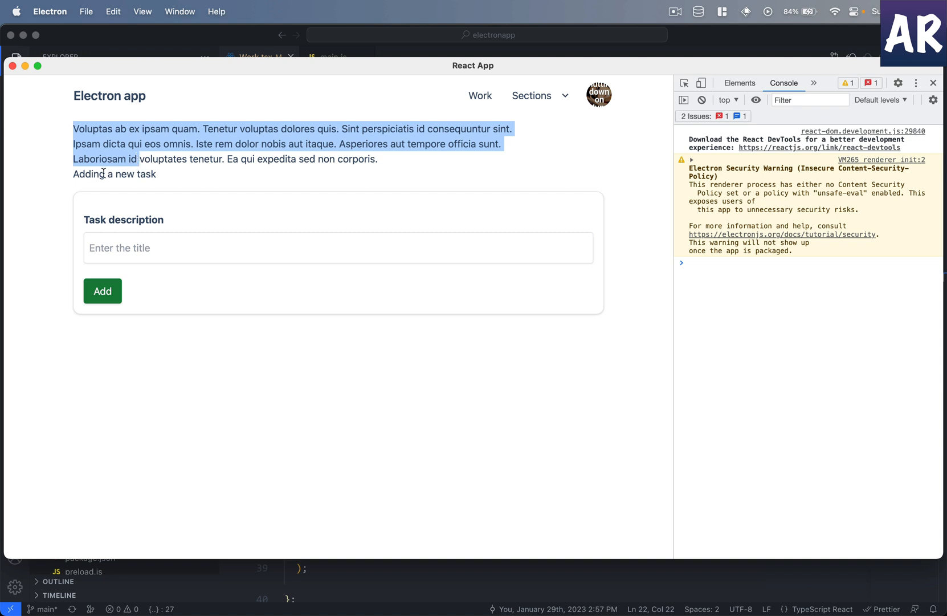
mouse_move(127, 237)
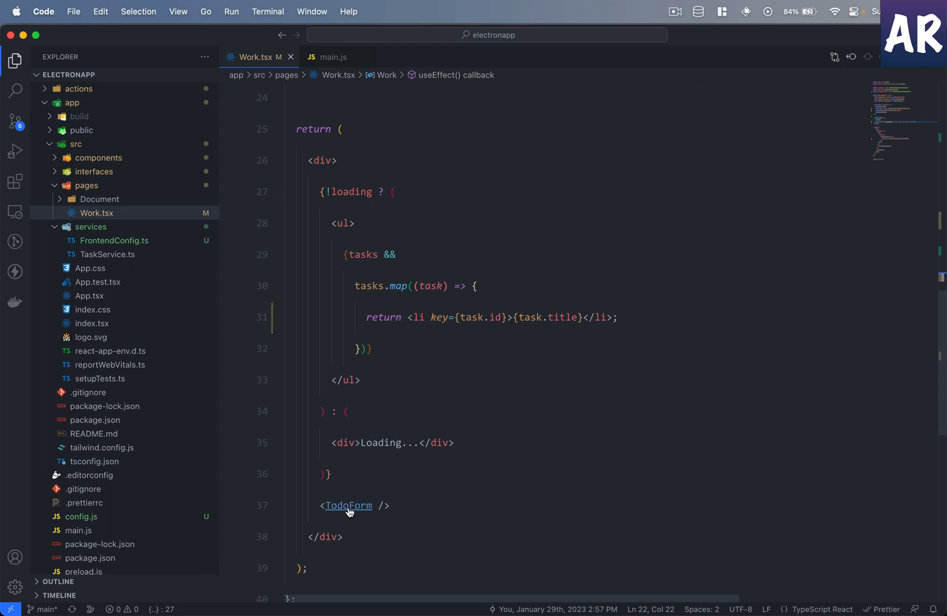
left_click(349, 505)
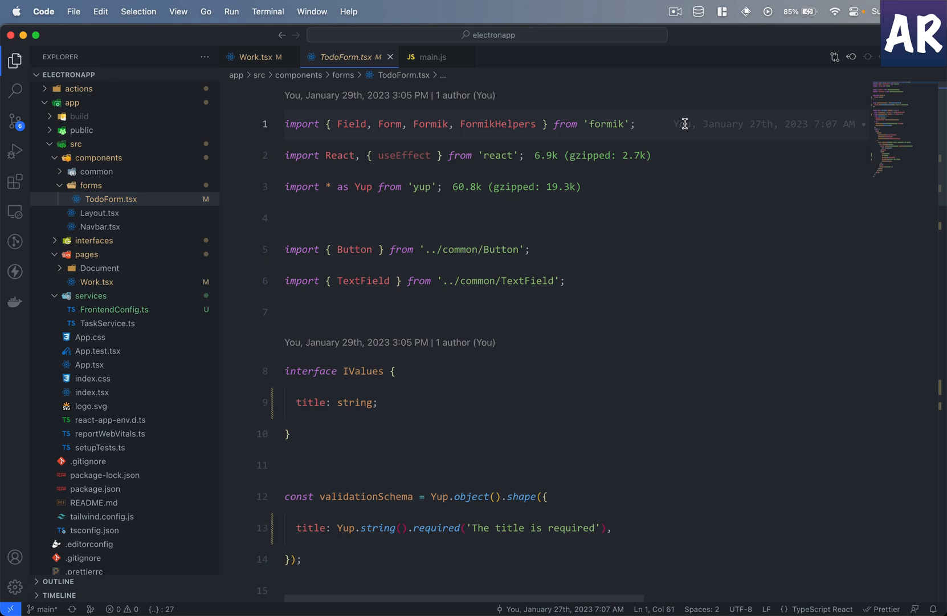
mouse_move(506, 313)
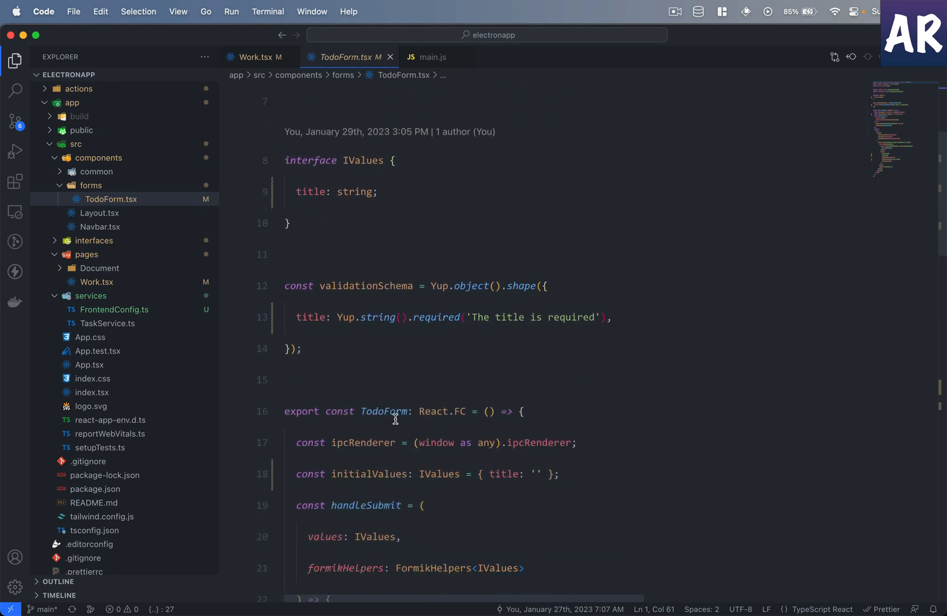
scroll("down", 3)
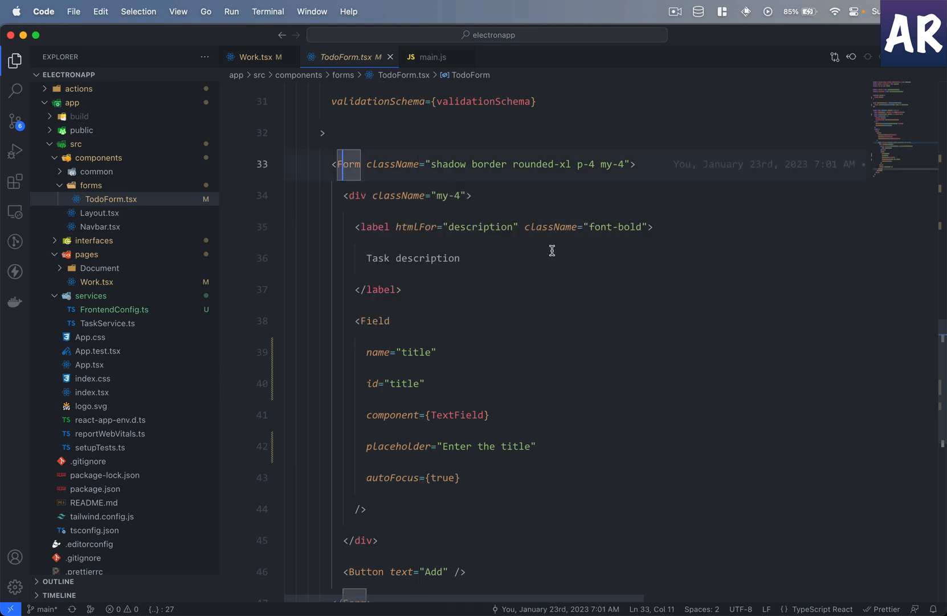
mouse_move(553, 256)
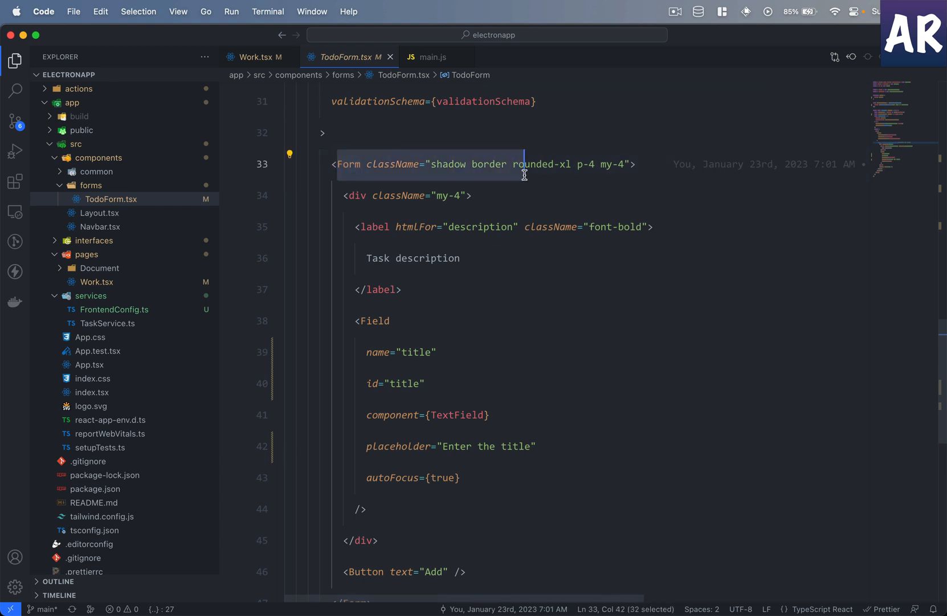
scroll("down", 3)
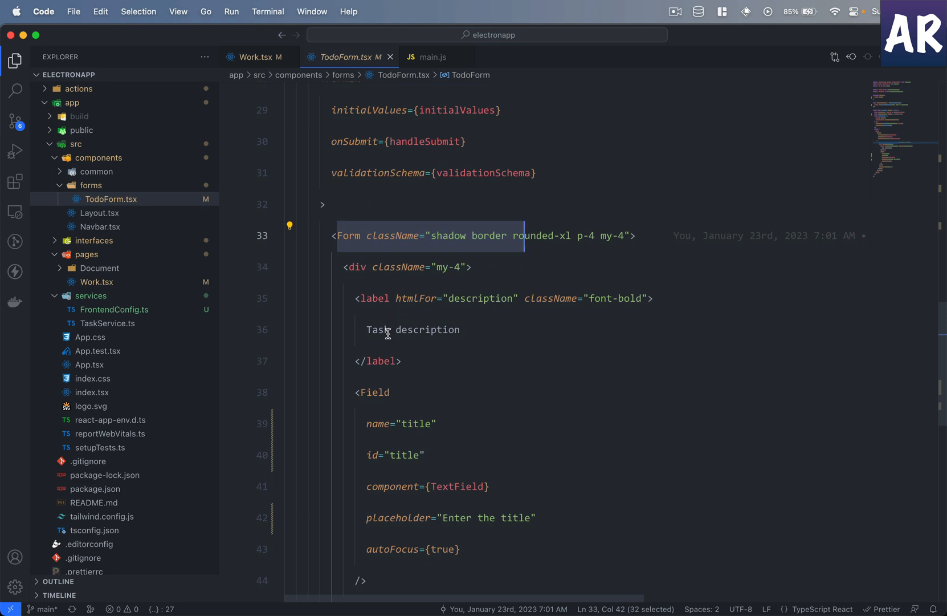
scroll("down", 3)
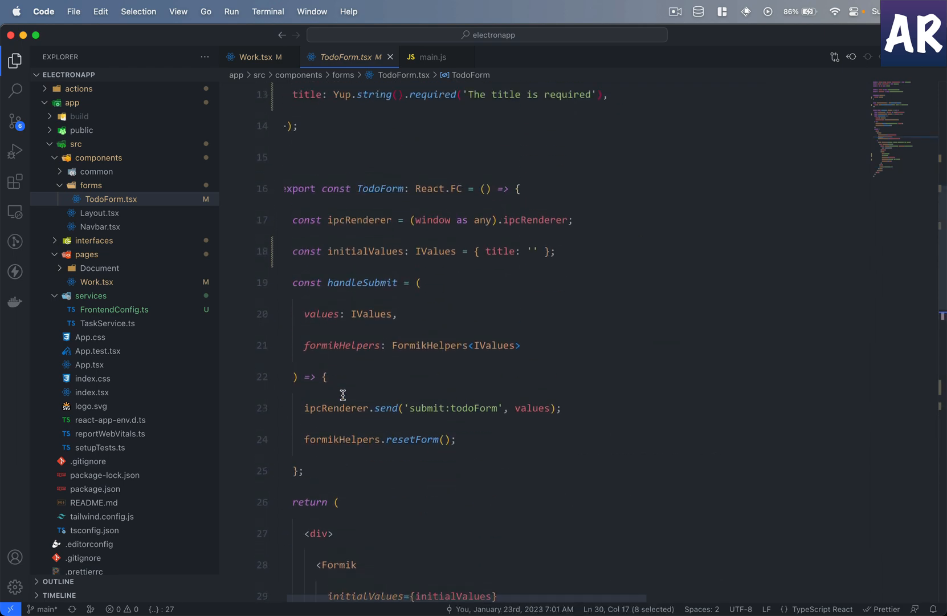
double_click(361, 281)
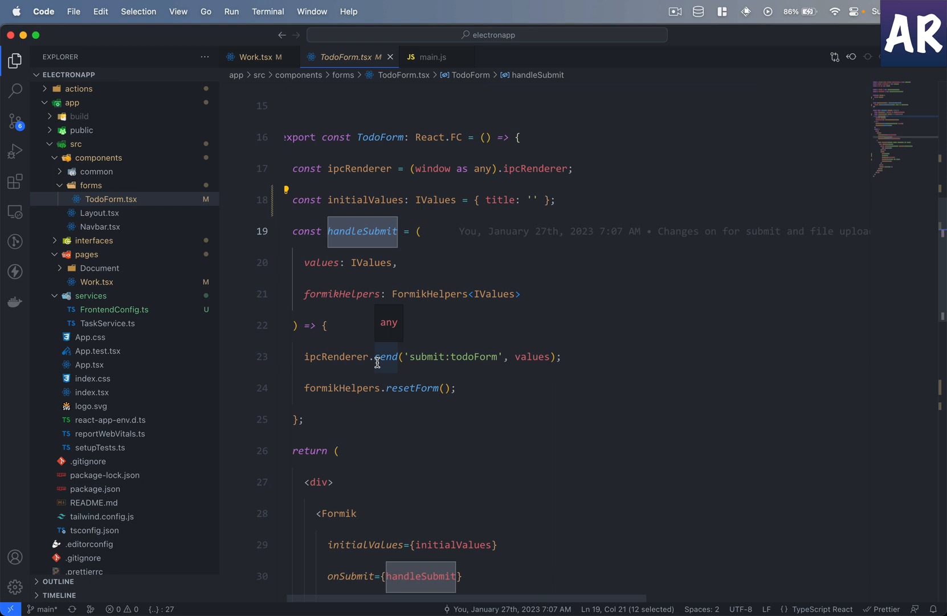
mouse_move(426, 350)
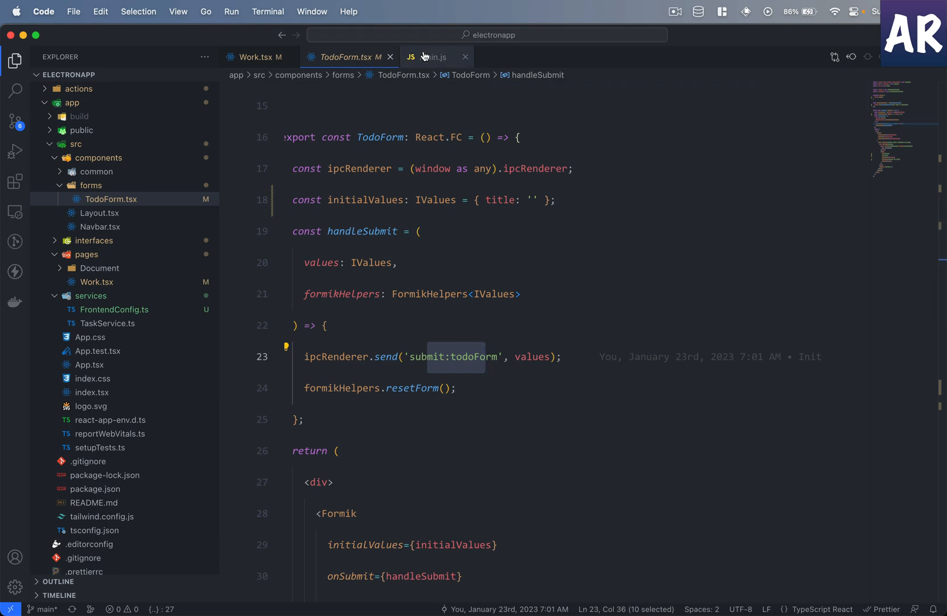
left_click(432, 56)
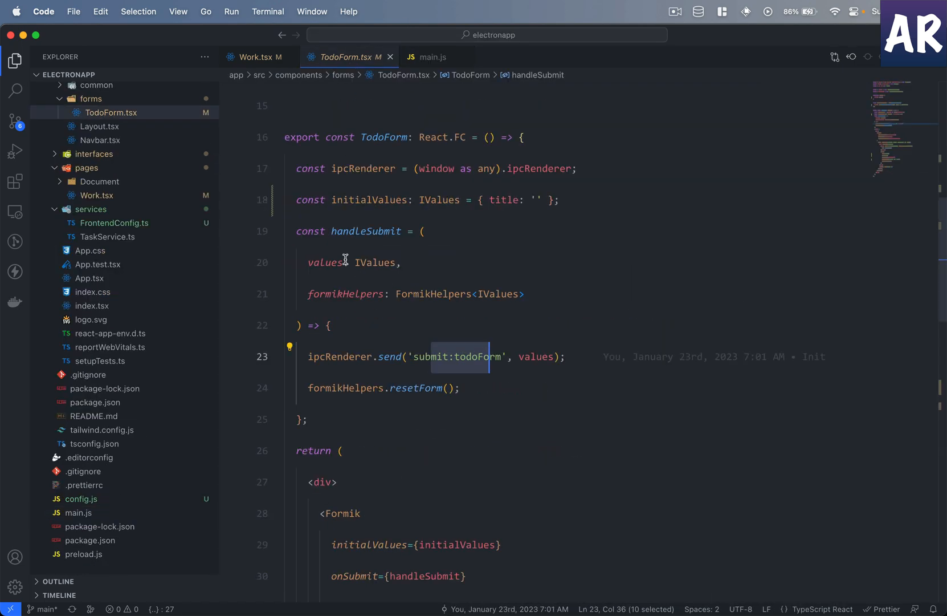
left_click(432, 56)
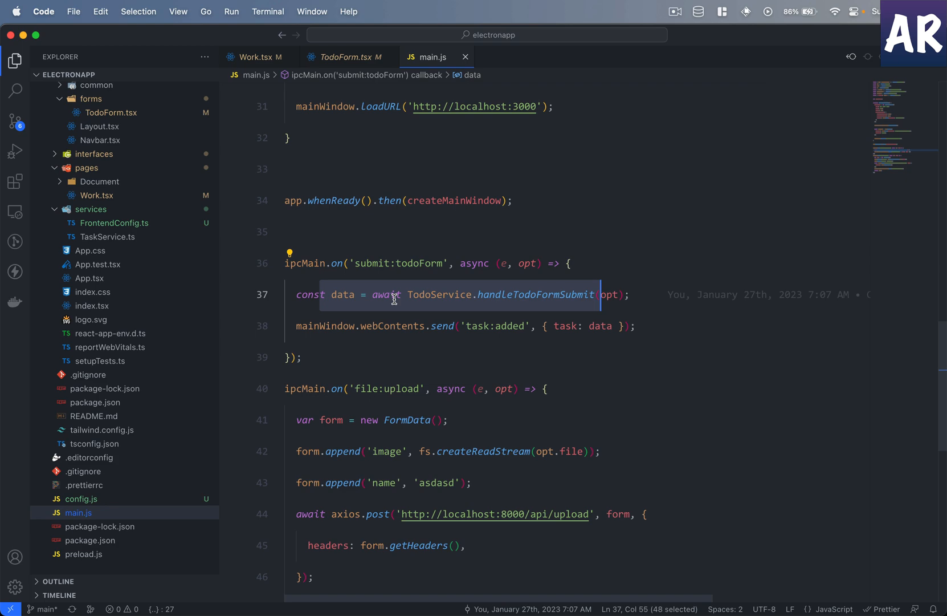
left_click(344, 57)
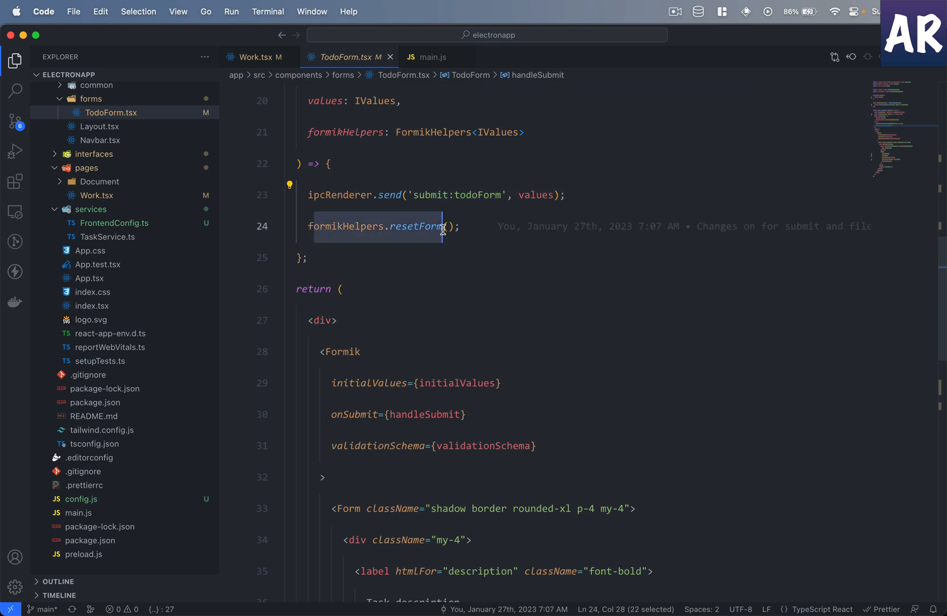
mouse_move(459, 247)
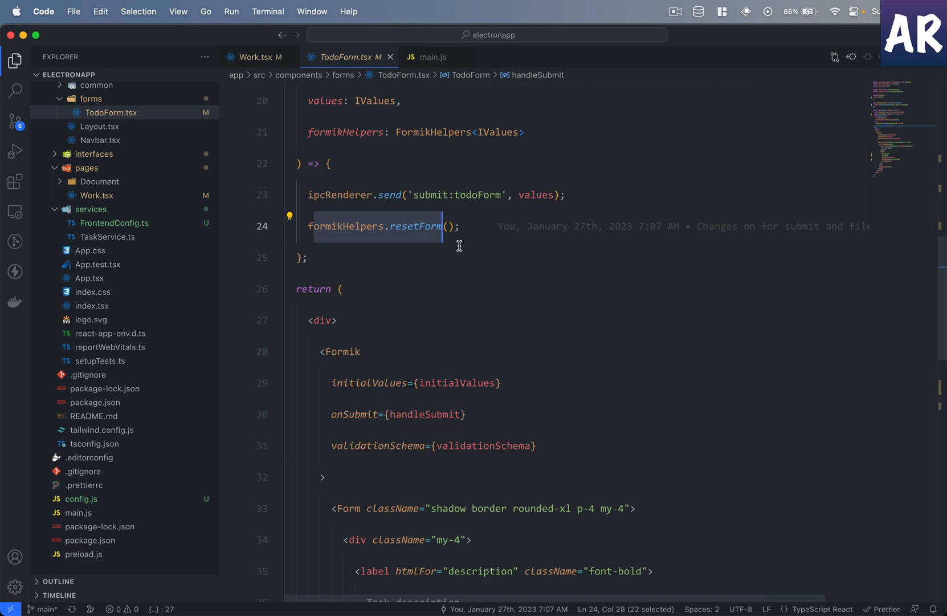
key("cmd+tab")
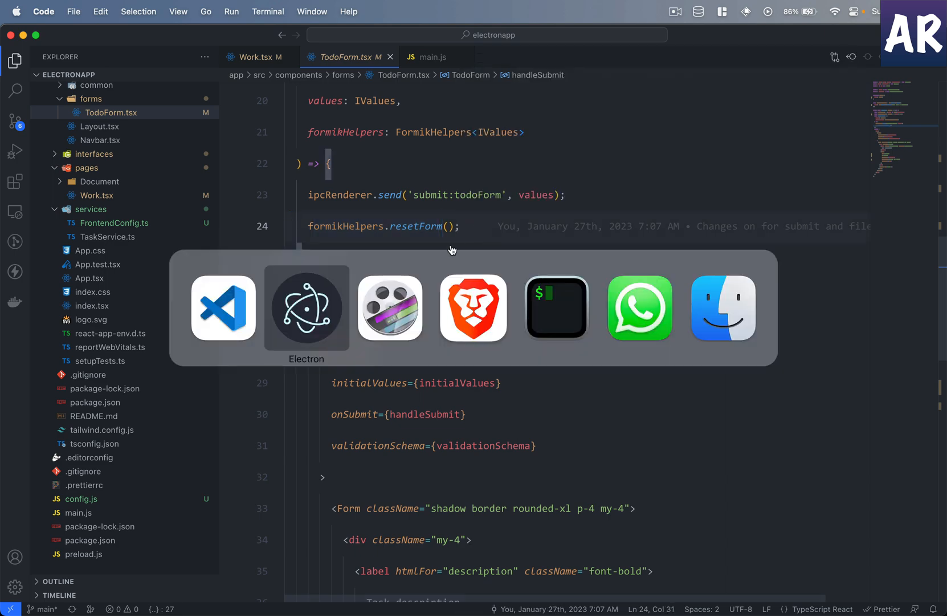
Step: Add the task 'Add a new task to show on the list' so it appears beneath the first task
left_click(307, 308)
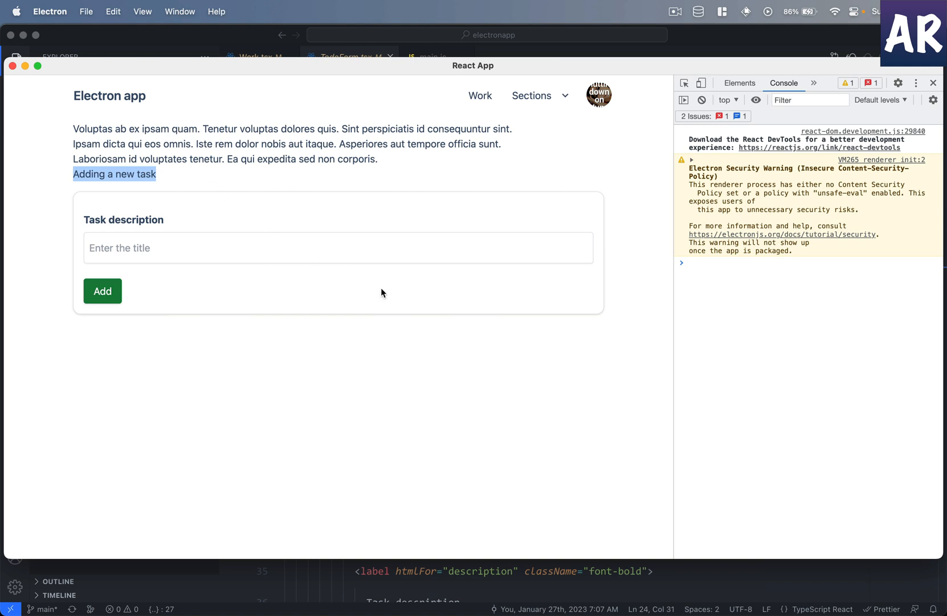
left_click(417, 386)
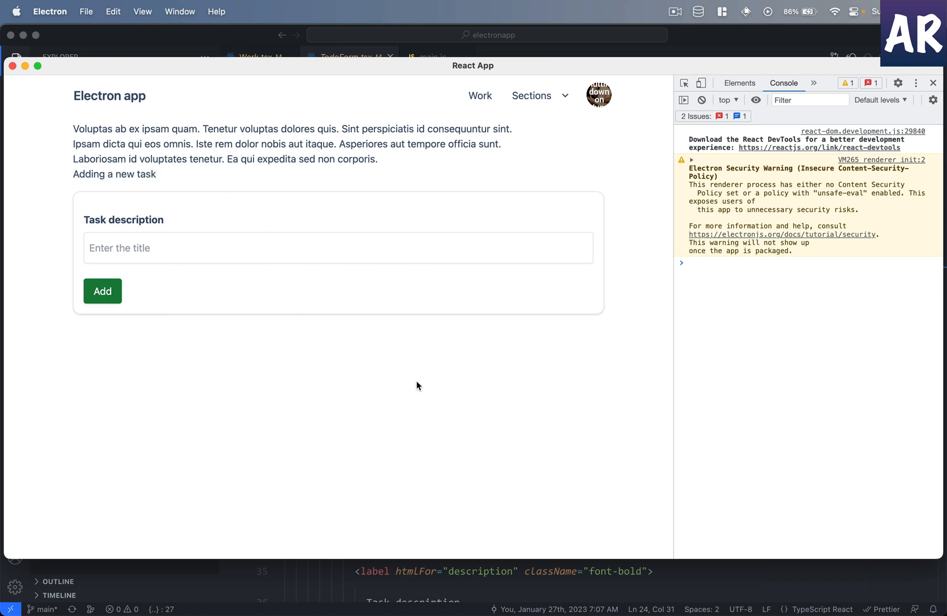
left_click(337, 248)
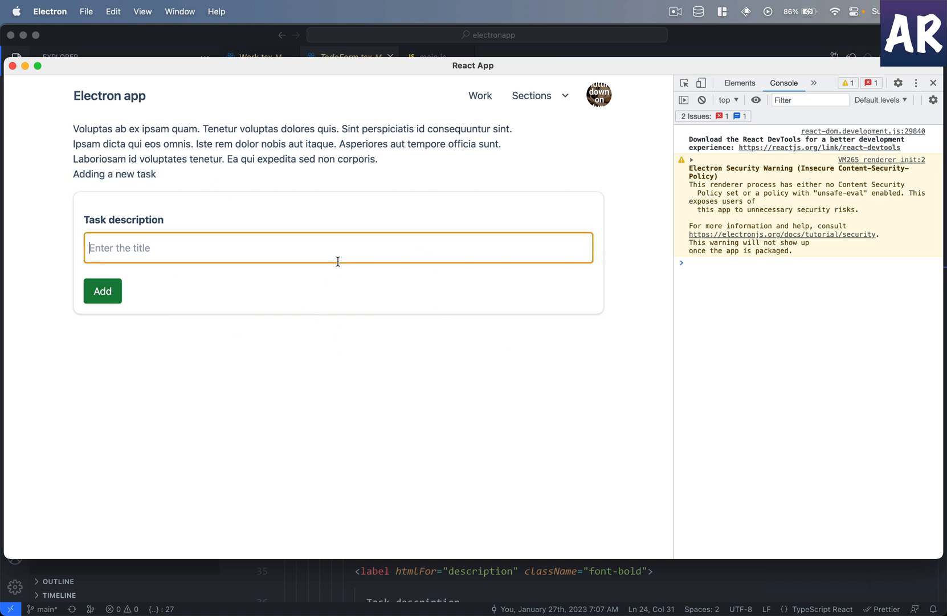
type("A")
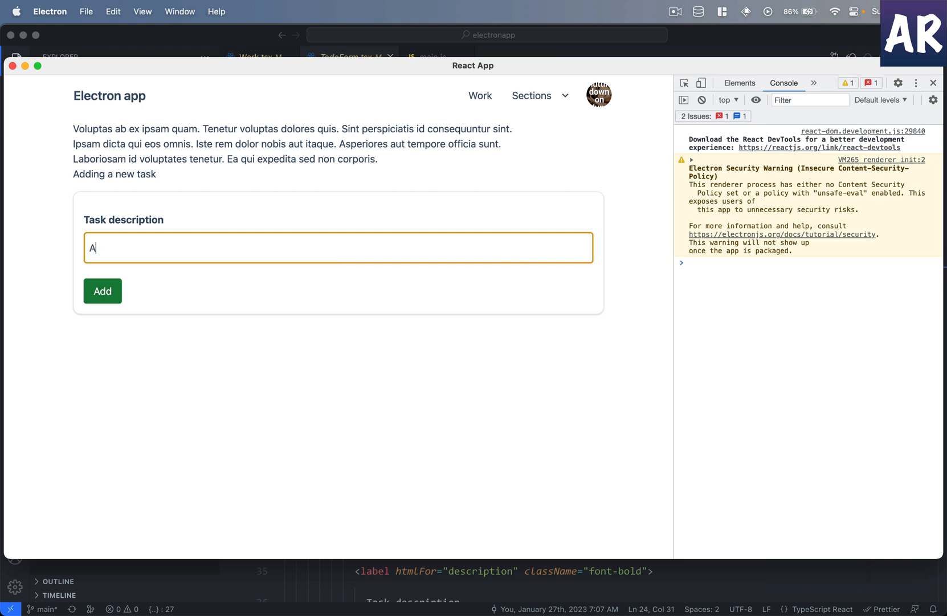
type("dd a new")
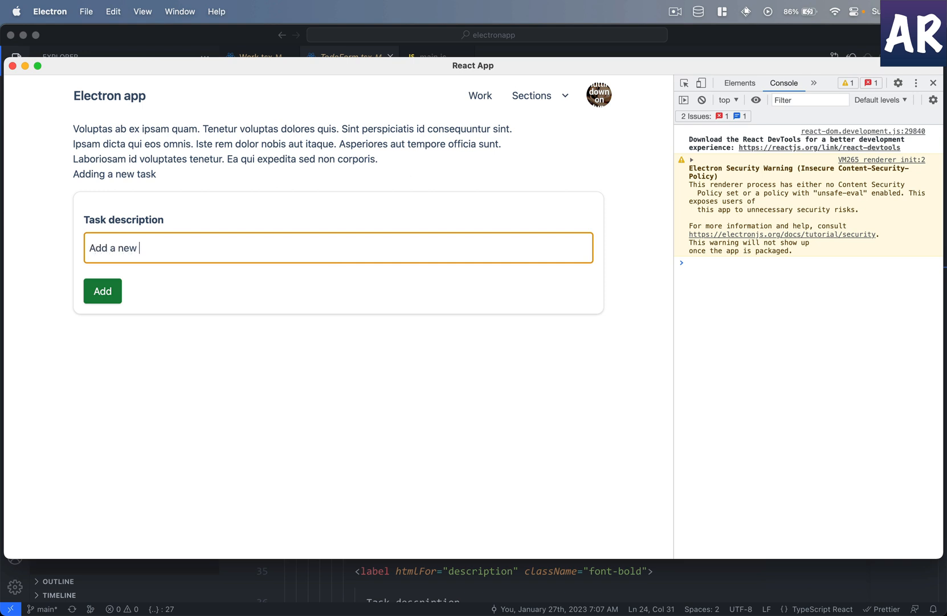
type("task to")
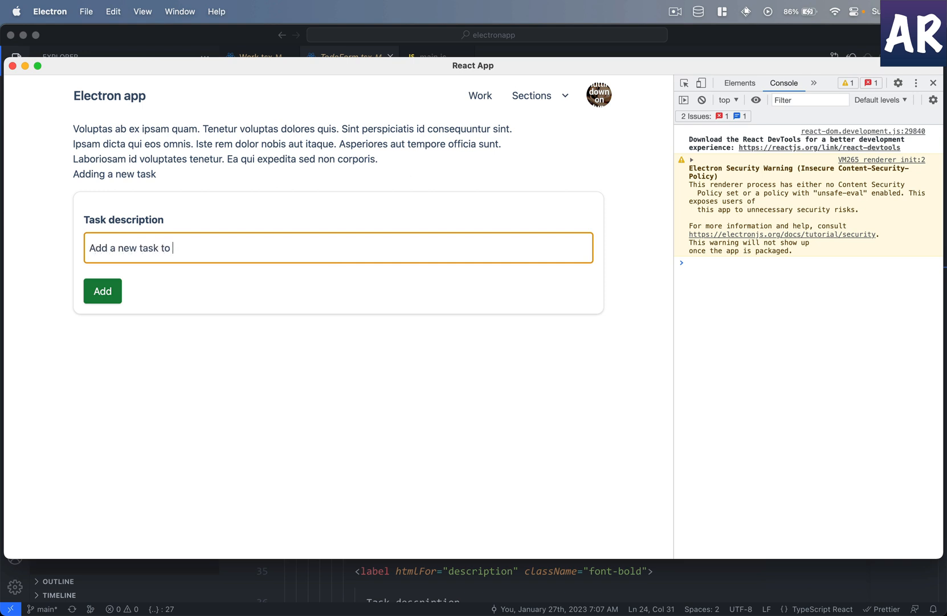
type("show on the list")
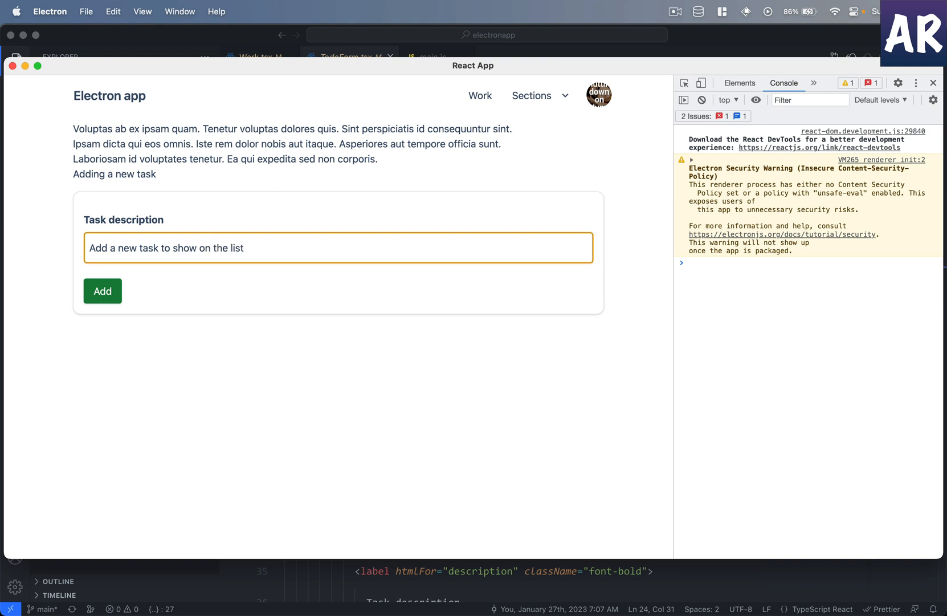
left_click(102, 291)
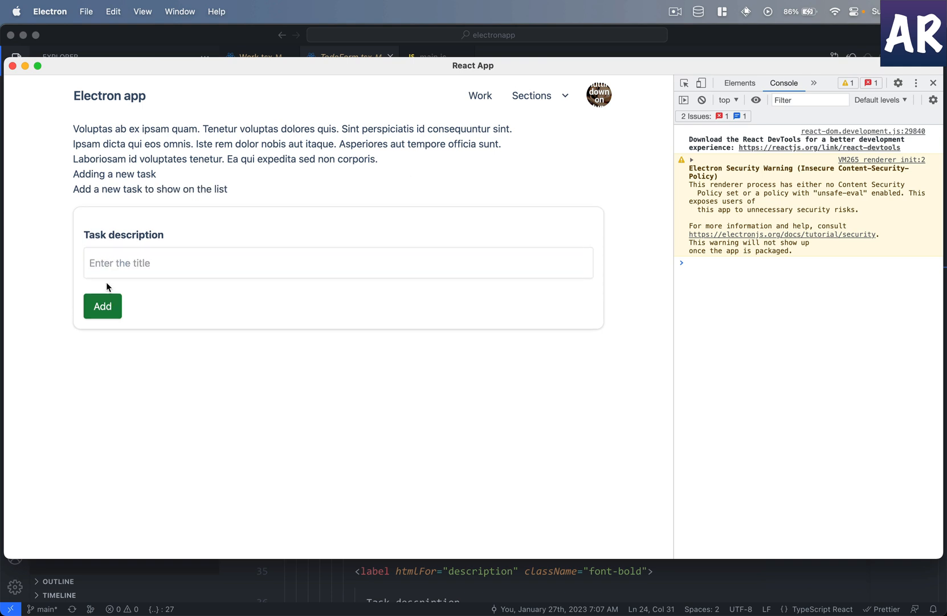